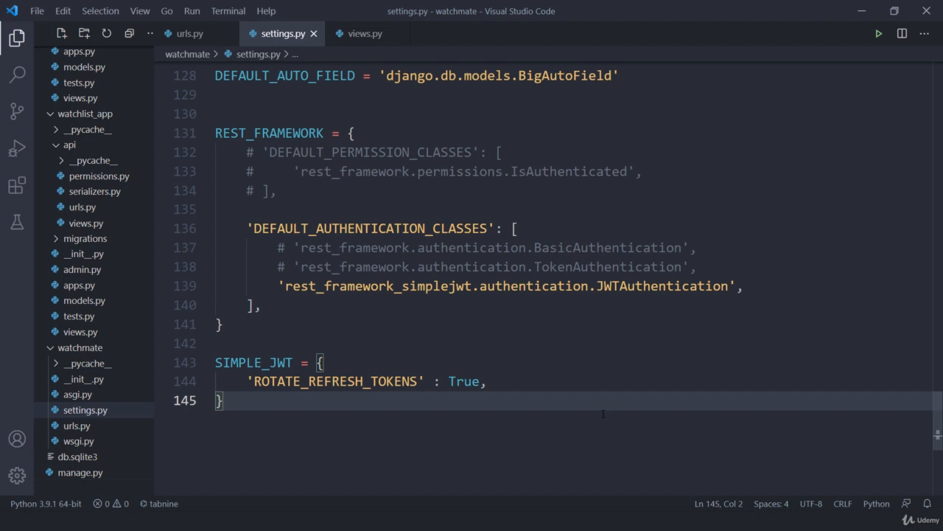
Step: Review the JWT token routes in urls.py, then open user_app's views.py
left_click(190, 33)
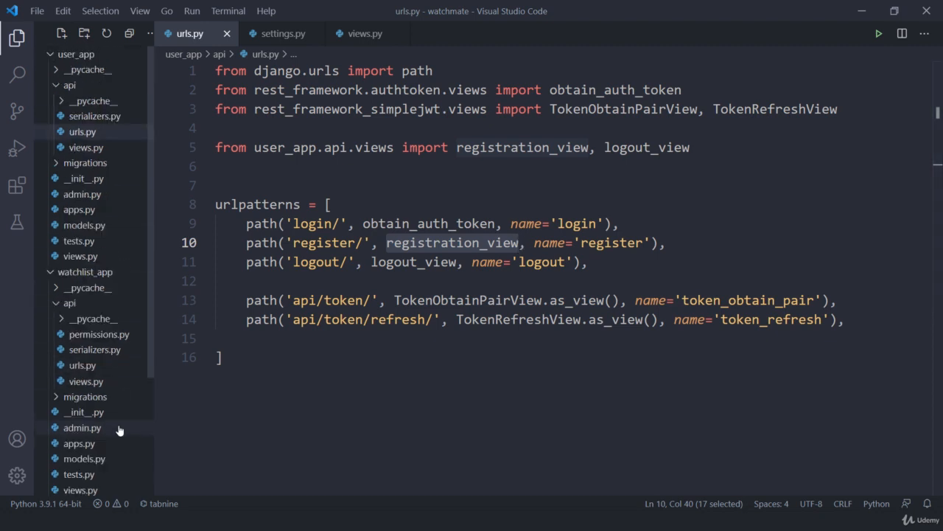
mouse_move(81, 256)
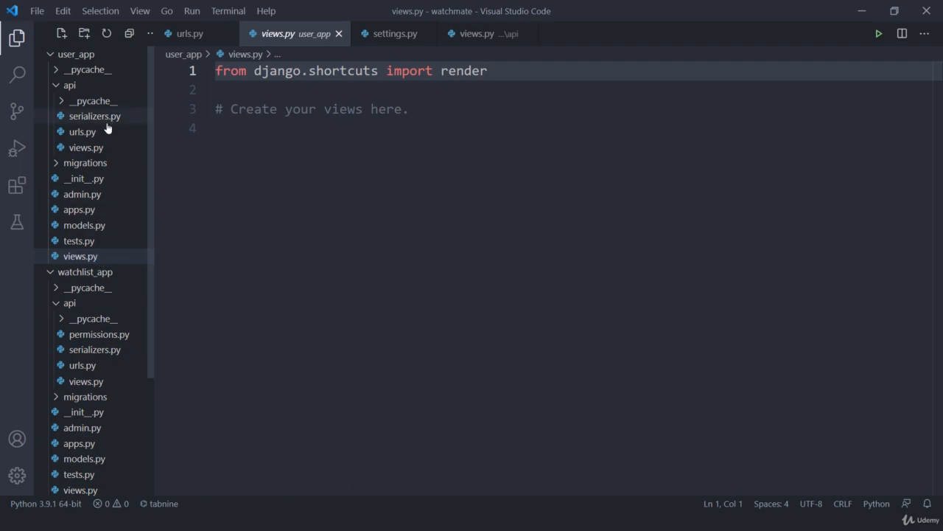
left_click(85, 146)
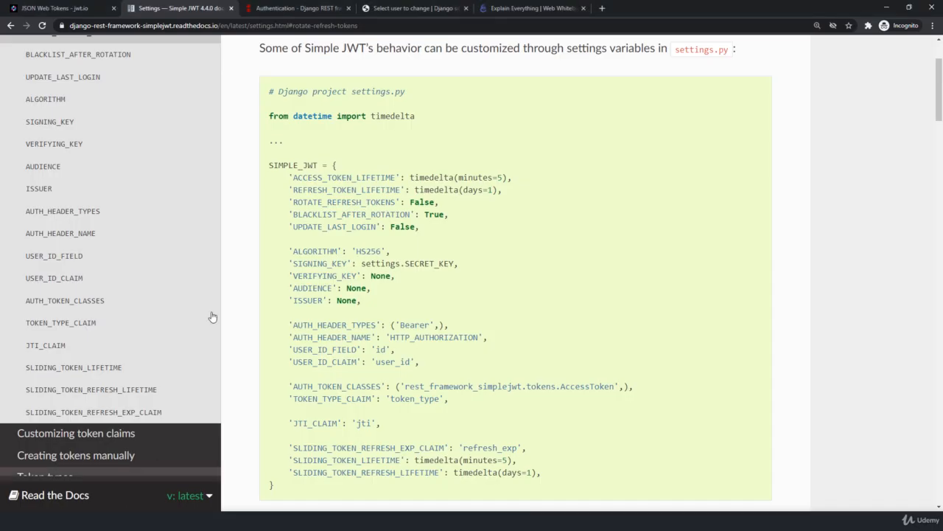
Step: Switch to jwt.io to view the decoded token payload with exp, jti and user_id 1
left_click(59, 8)
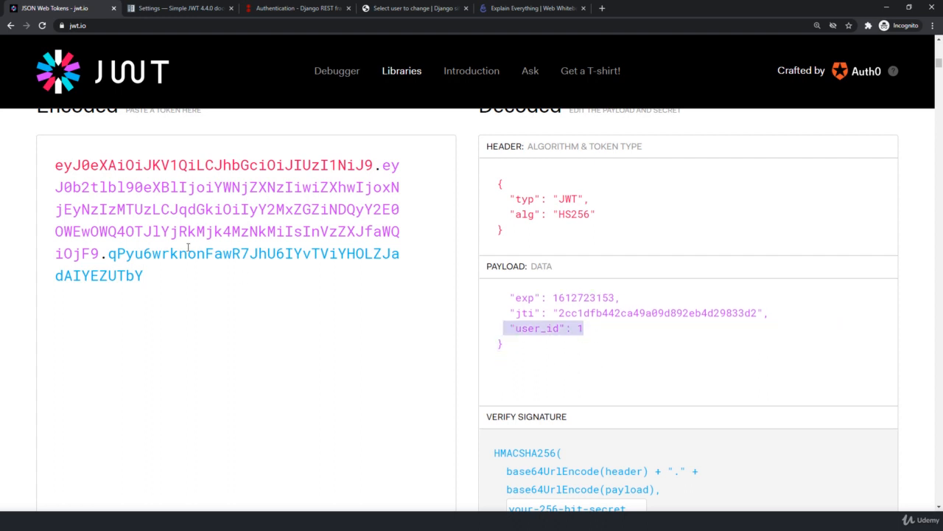
mouse_move(224, 231)
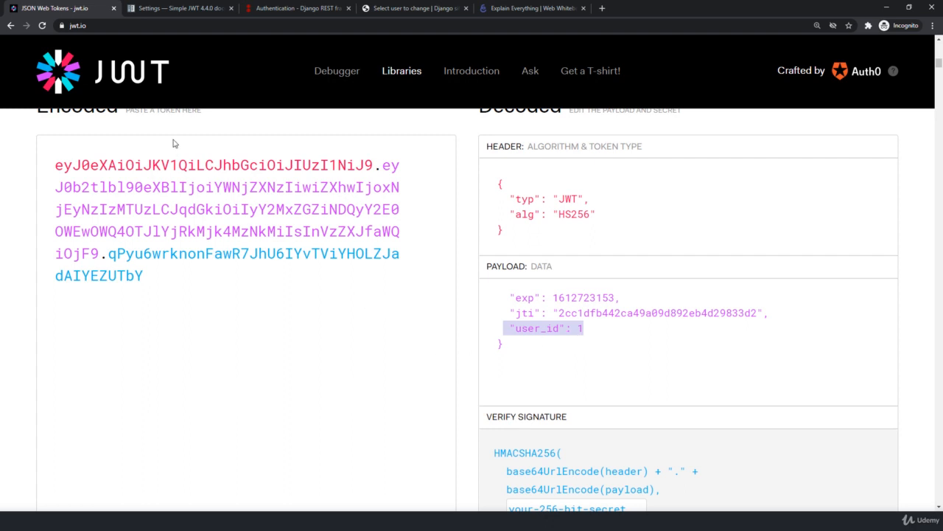
mouse_move(208, 468)
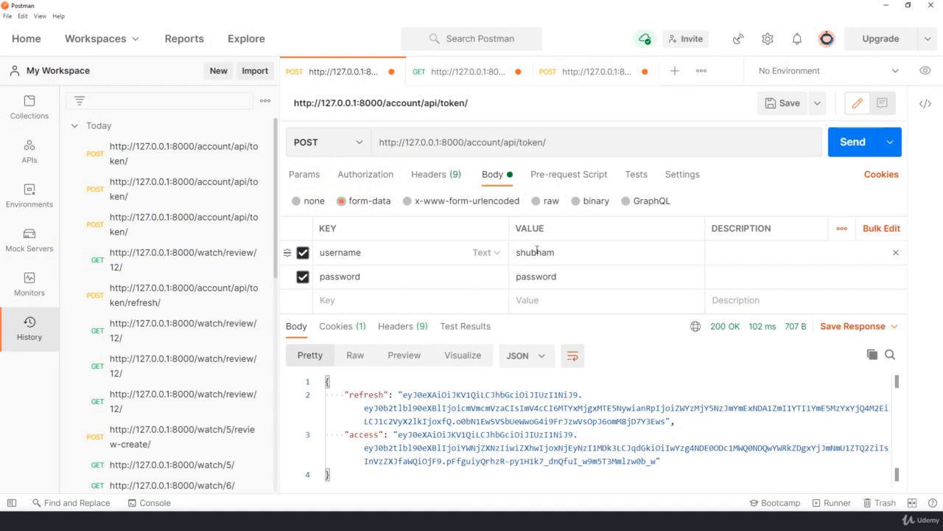
Step: Select the username value shubham in the form-data body and start typing 'exa'
double_click(534, 252)
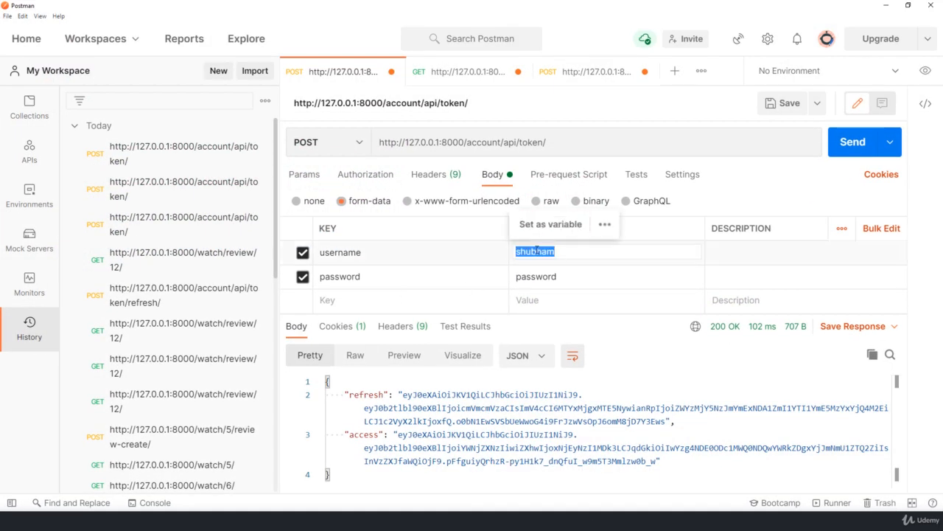
type("exa")
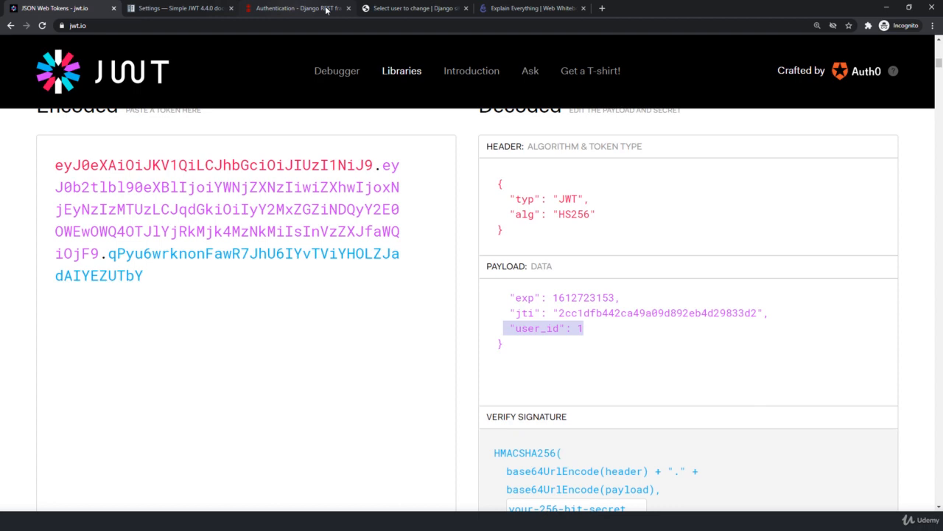
Step: Compare the Users admin list with jwt.io's user_id 8 and open example1's record
left_click(415, 8)
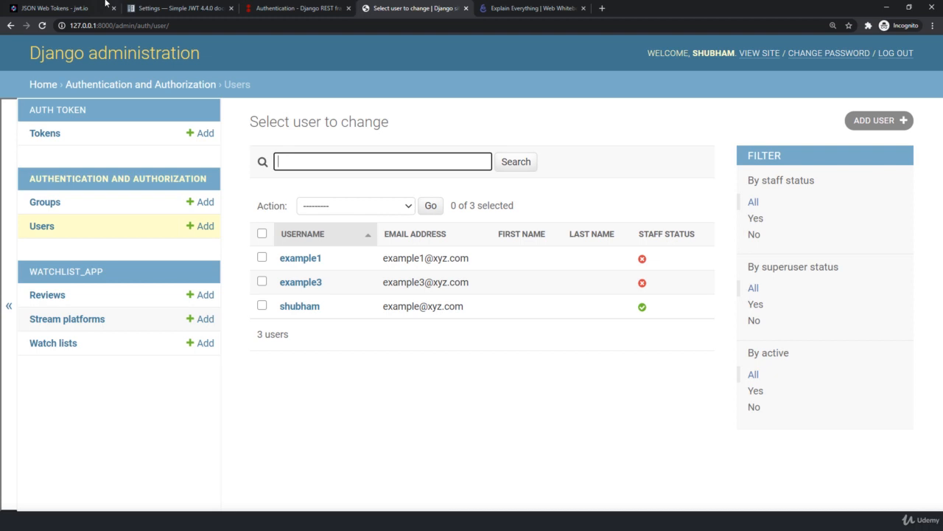
left_click(51, 8)
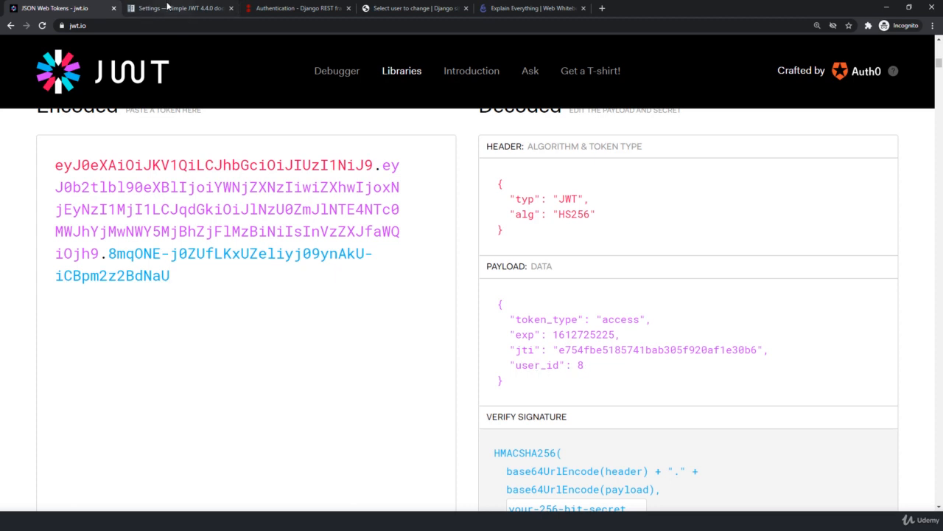
left_click(413, 8)
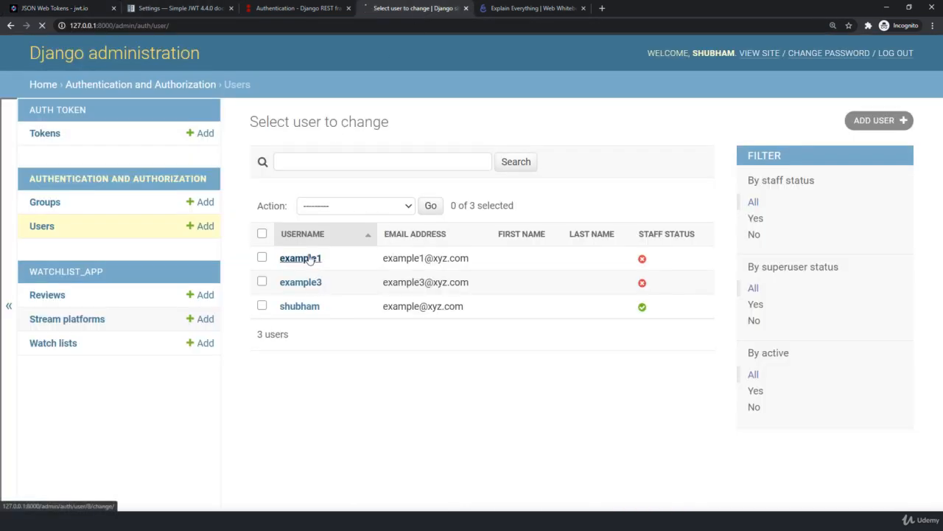
left_click(300, 258)
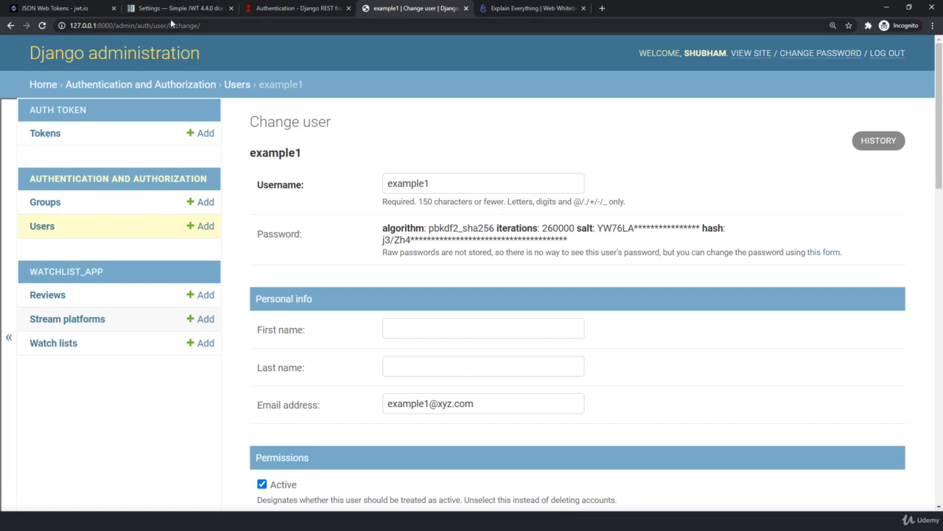
left_click(56, 8)
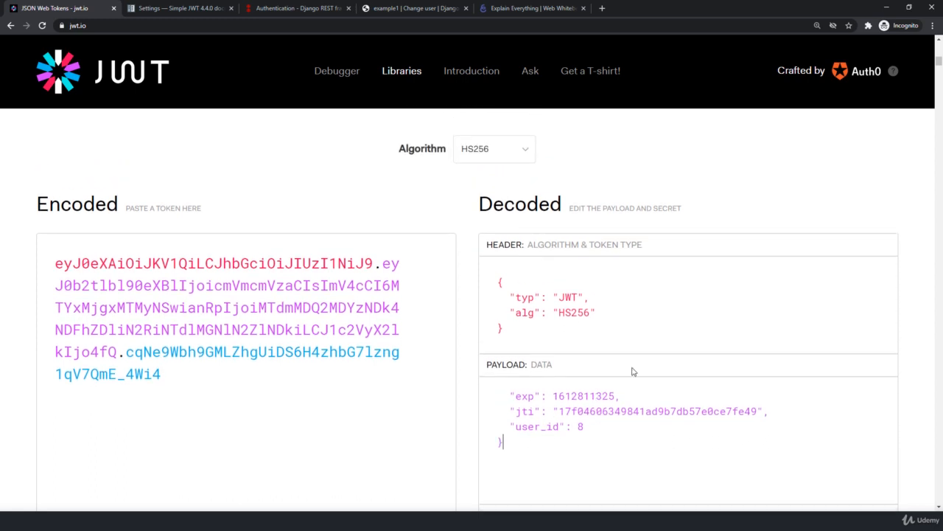
scroll("down", 3)
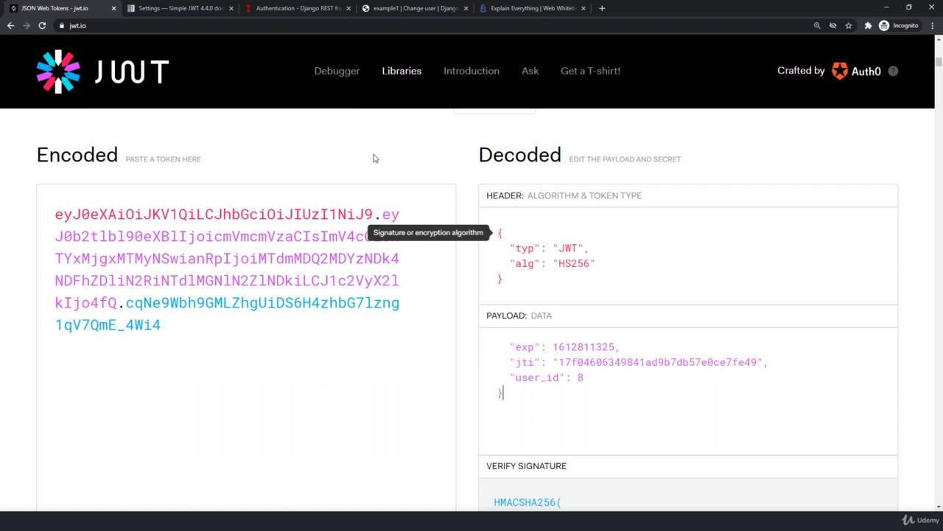
mouse_move(157, 508)
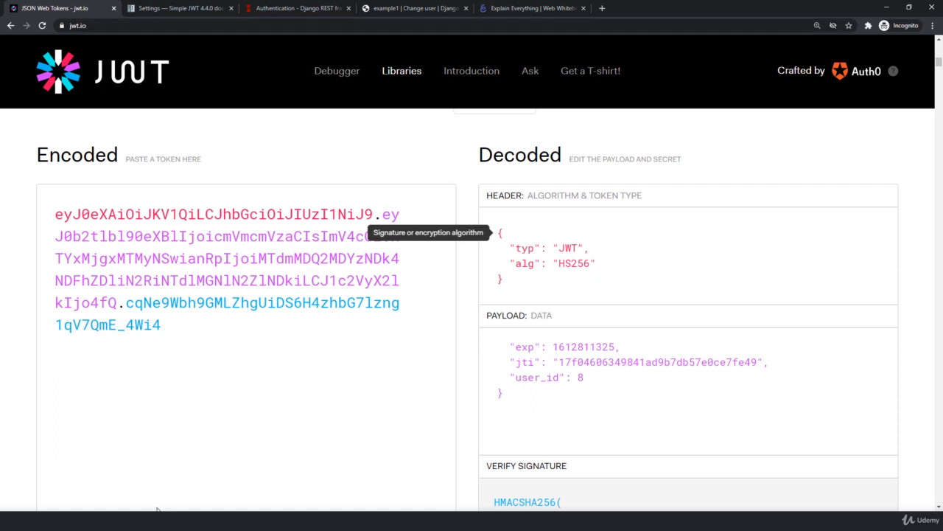
mouse_move(506, 334)
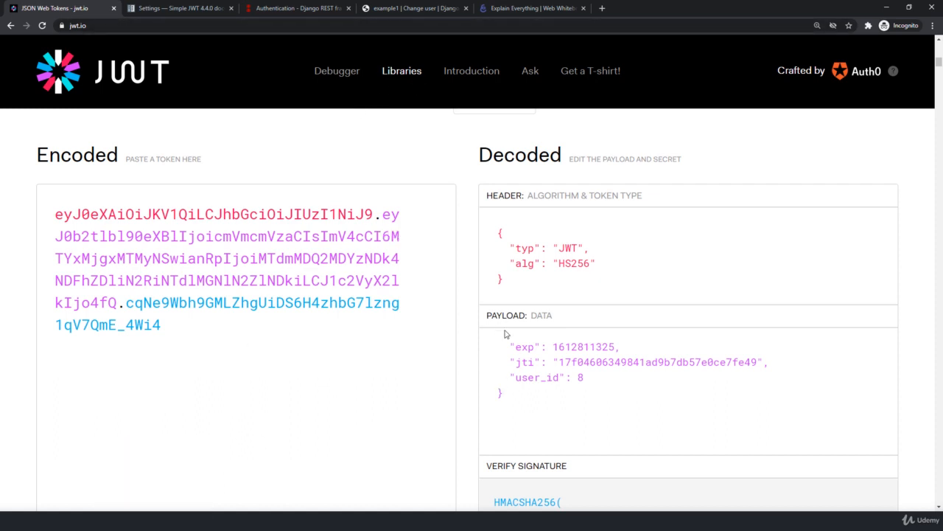
scroll("up", 3)
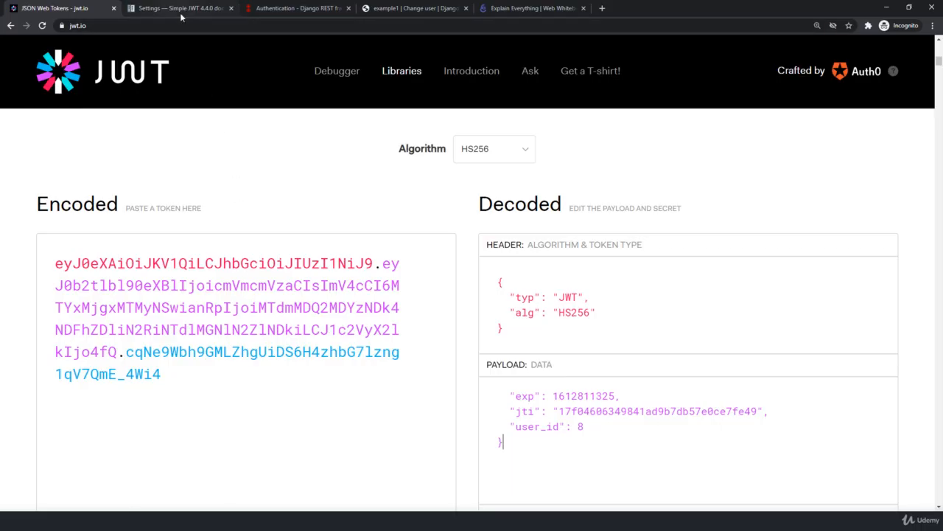
Step: Go to the Simple JWT settings docs and open 'Creating tokens manually'
left_click(177, 8)
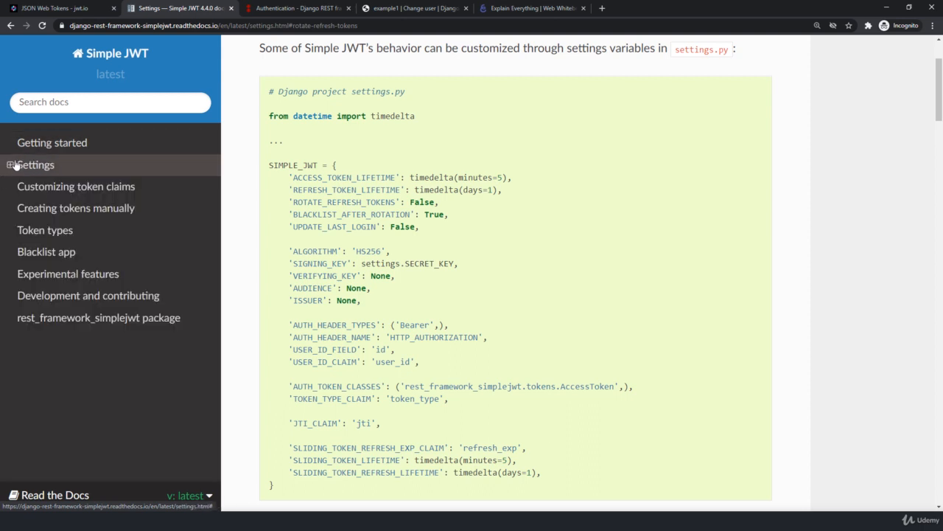
mouse_move(75, 207)
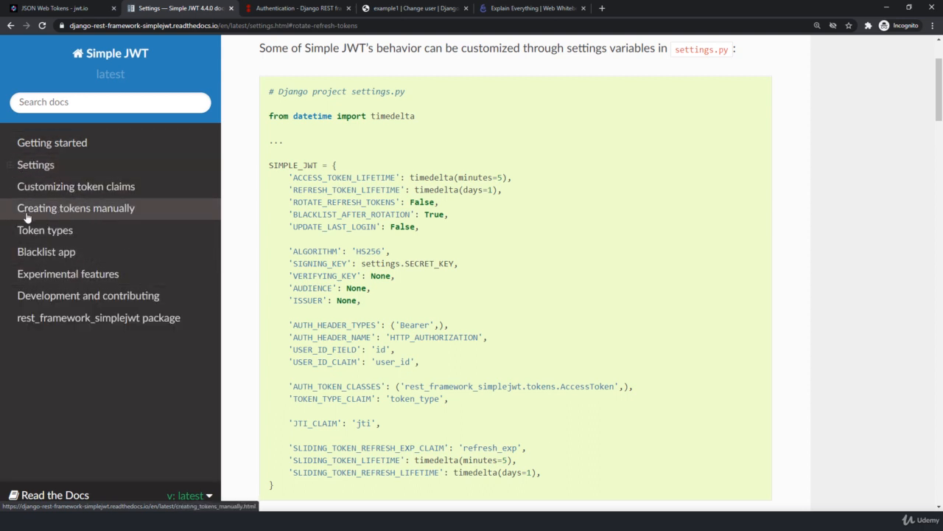
left_click(75, 209)
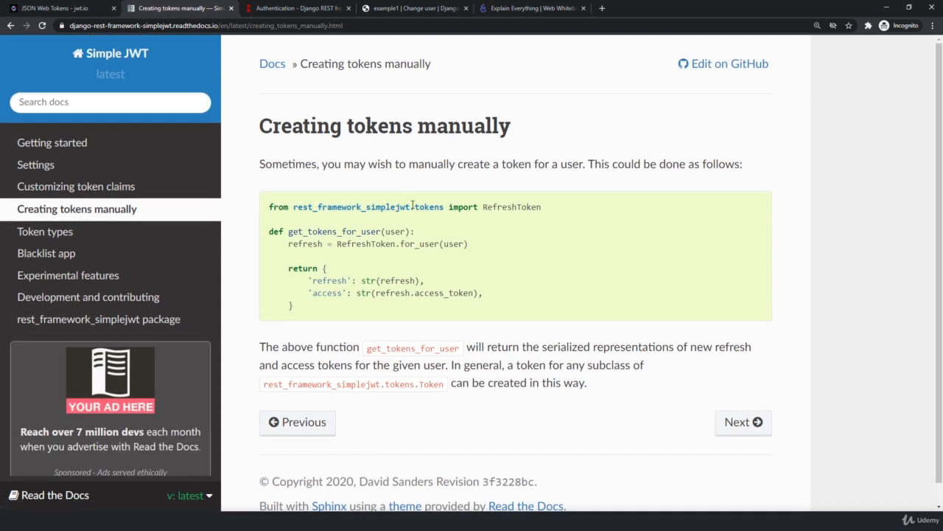
mouse_move(367, 192)
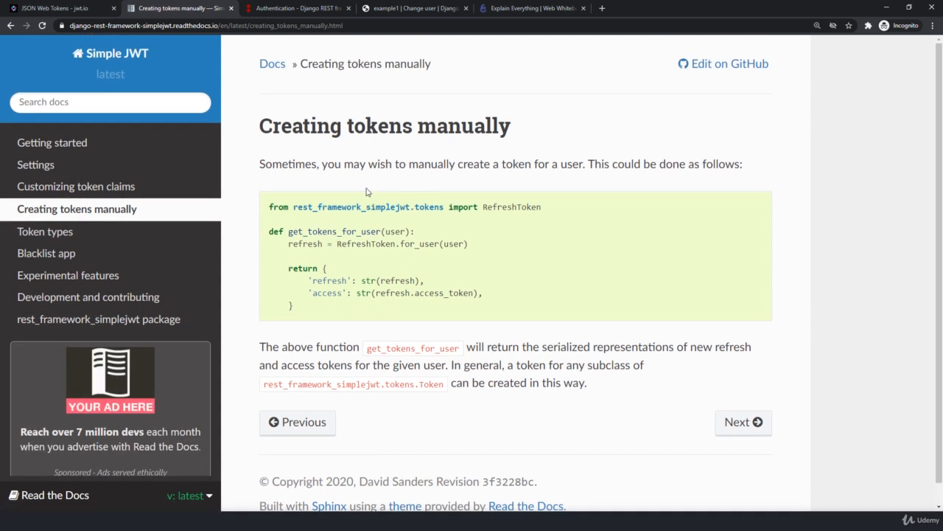
mouse_move(442, 216)
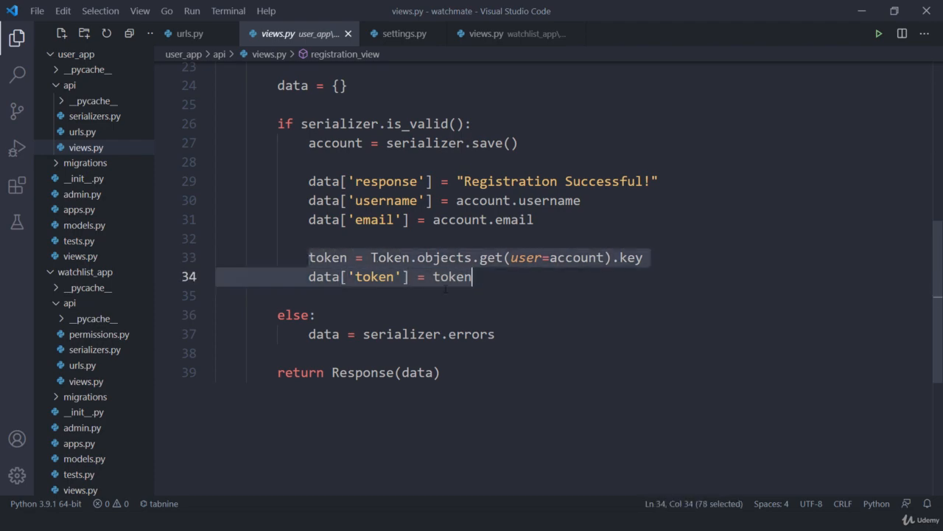
Step: Import RefreshToken in views.py and add refresh = RefreshToken.for_user(account) to registration_view
scroll("up", 3)
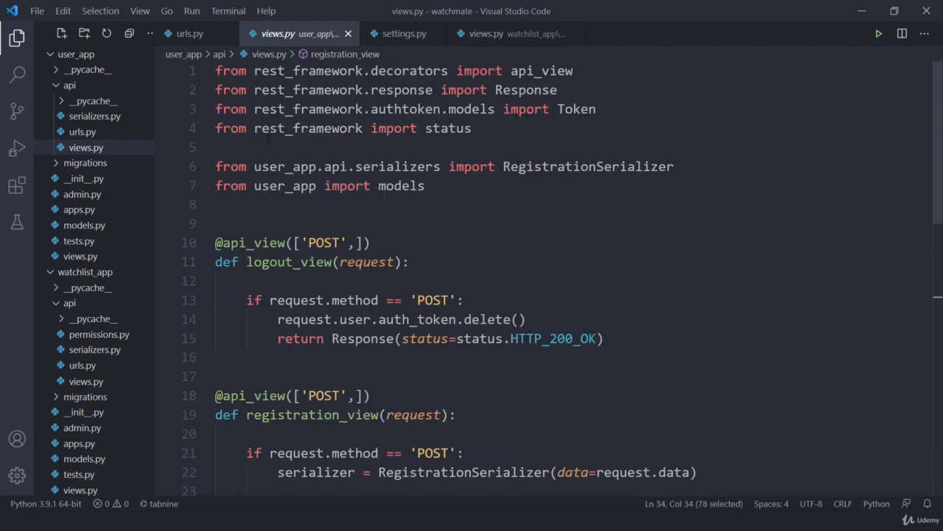
type("from rest_framework_simplejwt.tokens import RefreshToken")
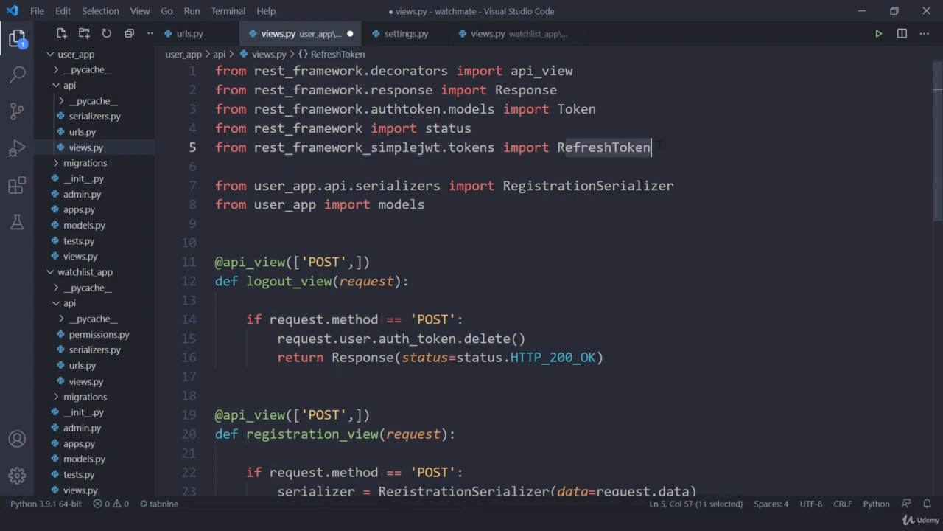
scroll("down", 3)
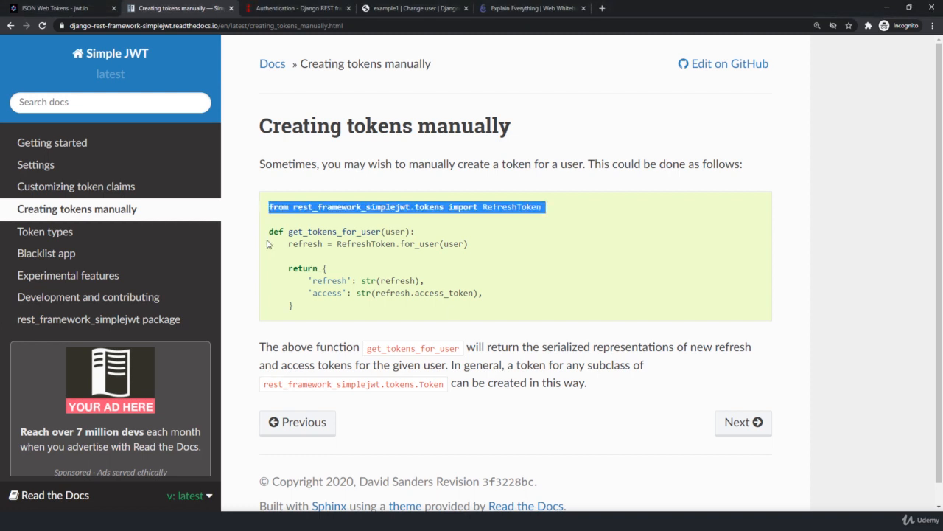
double_click(366, 244)
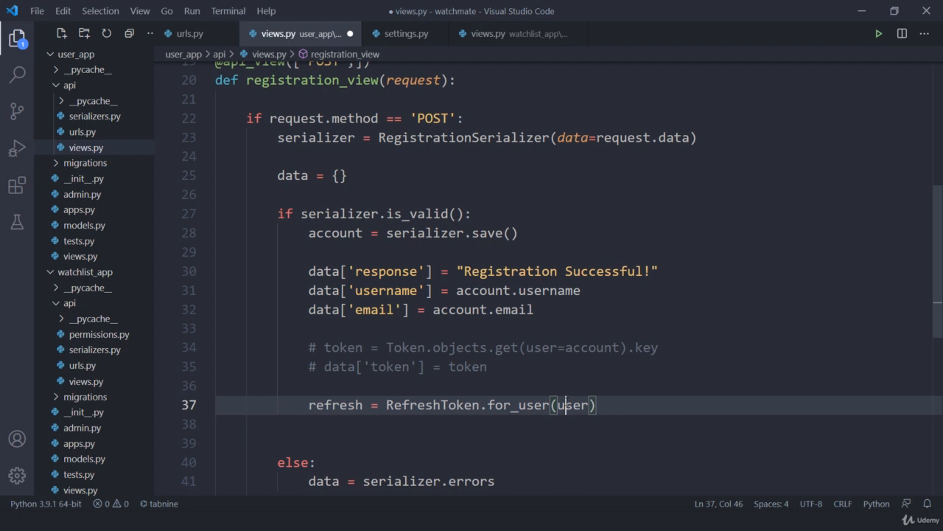
double_click(573, 405)
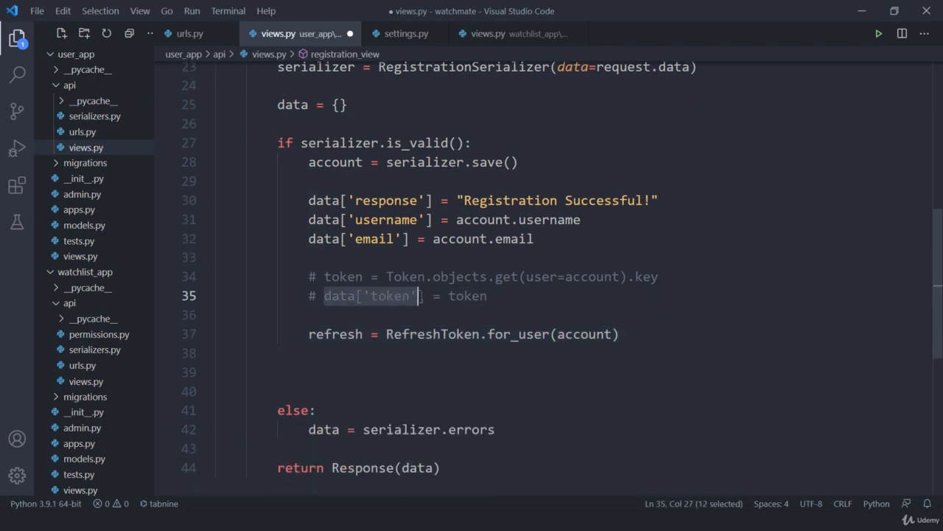
left_click(309, 353)
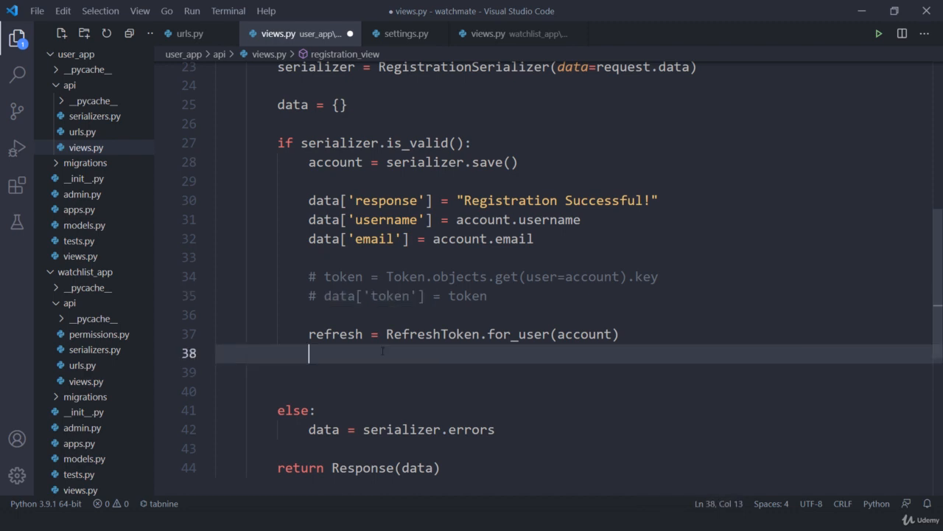
Step: Set data['token'] to str(refresh) and str(refresh.access_token), checking the register route in urls.py
type("data['token'] = {")
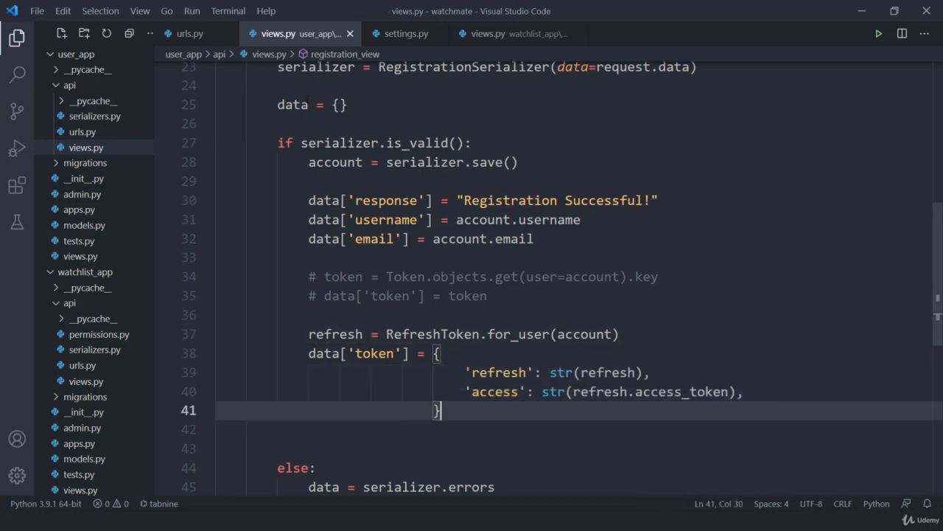
double_click(293, 104)
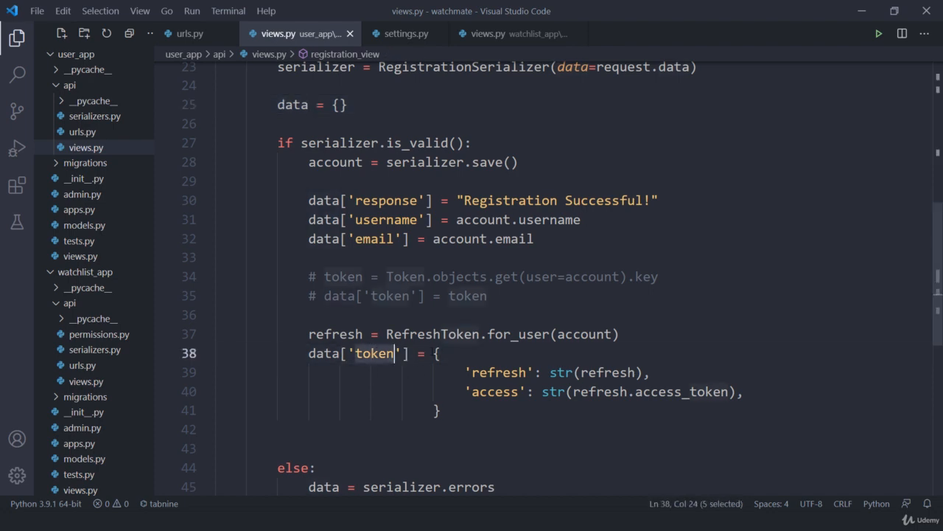
left_click_drag(398, 353, 441, 410)
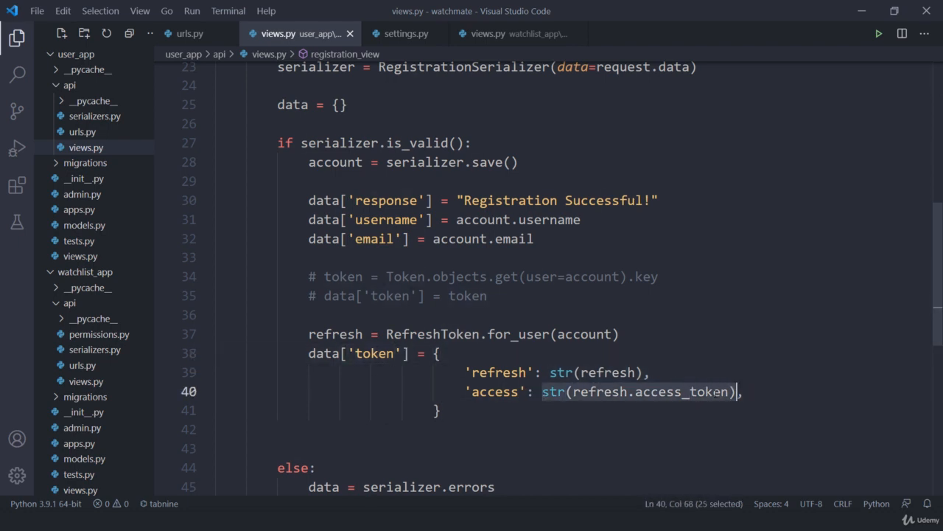
scroll("down", 3)
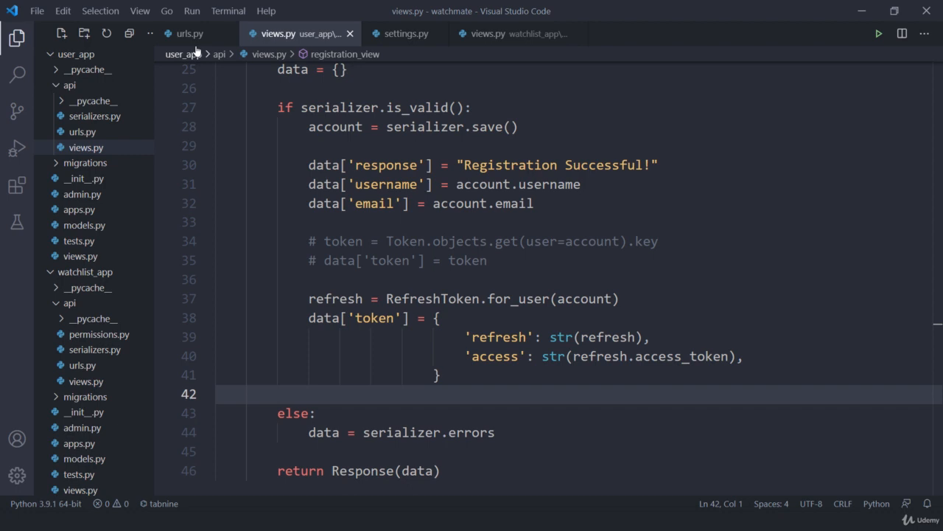
left_click(189, 33)
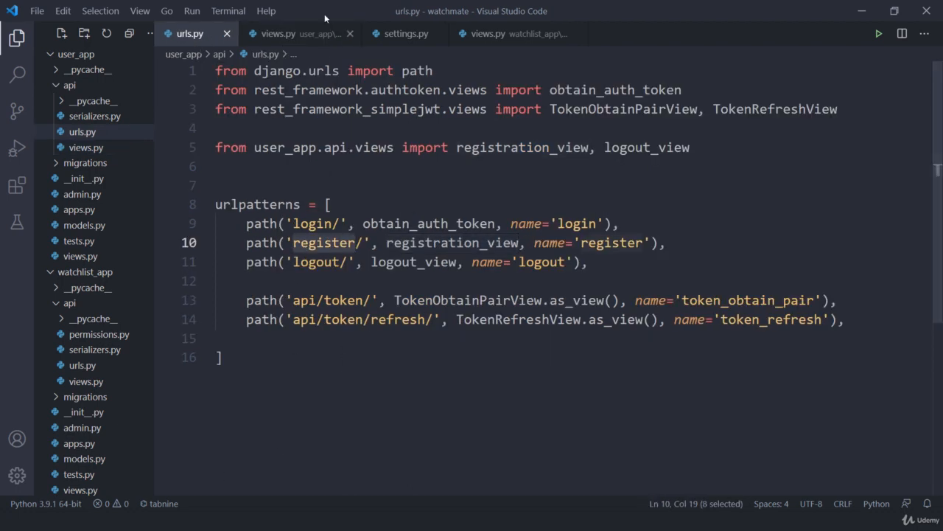
left_click(278, 33)
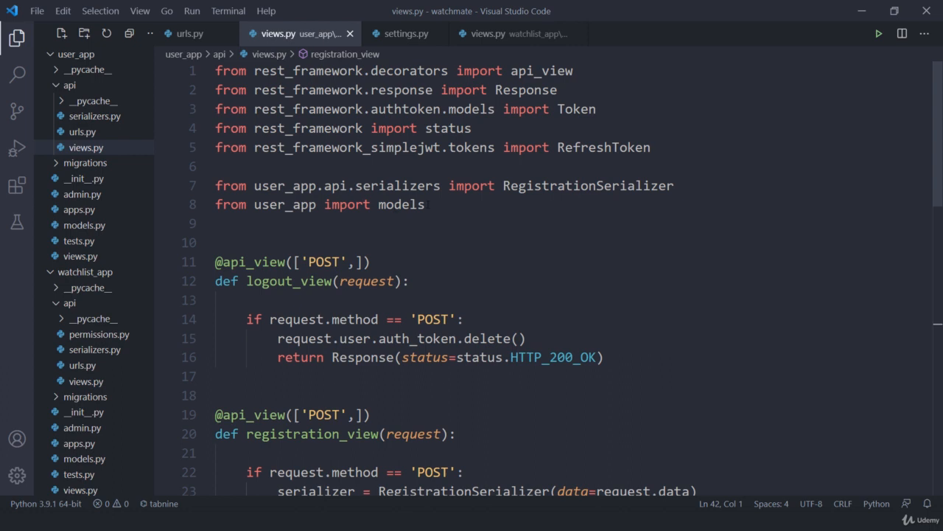
Step: Comment out 'from user_app import models' on line 8 of views.py with Ctrl+/
key("ctrl+/")
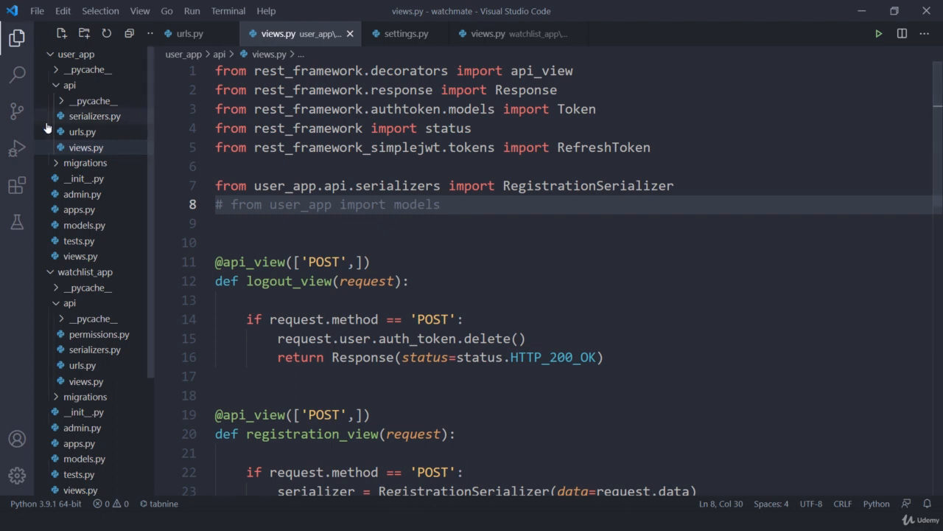
left_click(84, 225)
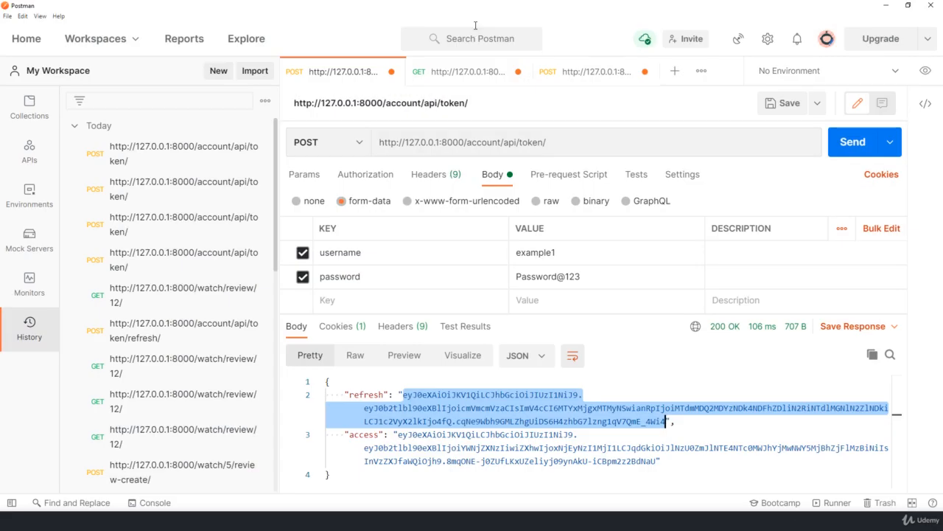
Step: Create a new request to the local server's register address with a form-data body
left_click(673, 71)
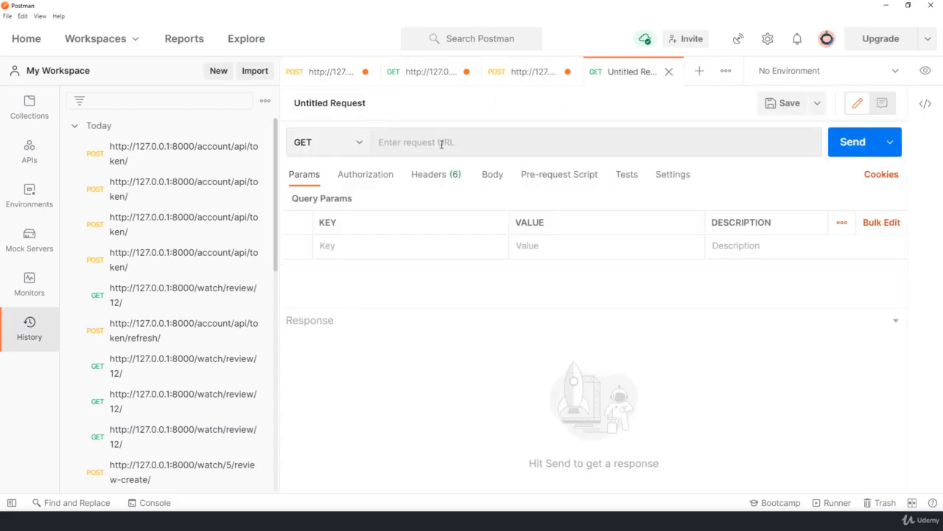
type("127")
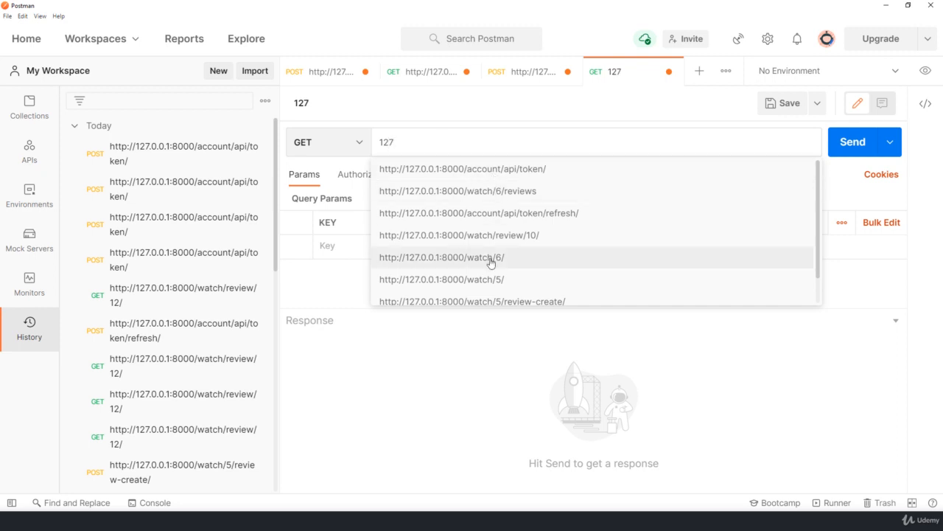
left_click(441, 258)
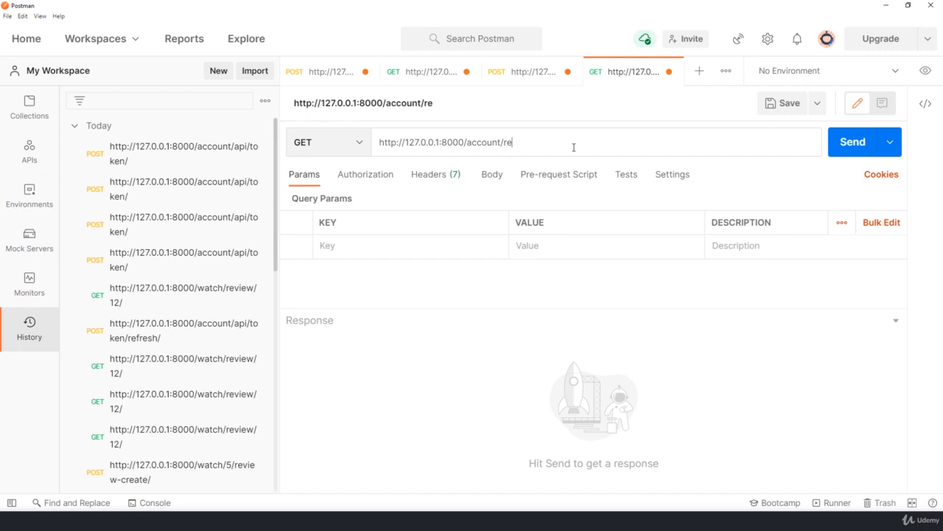
type("giste")
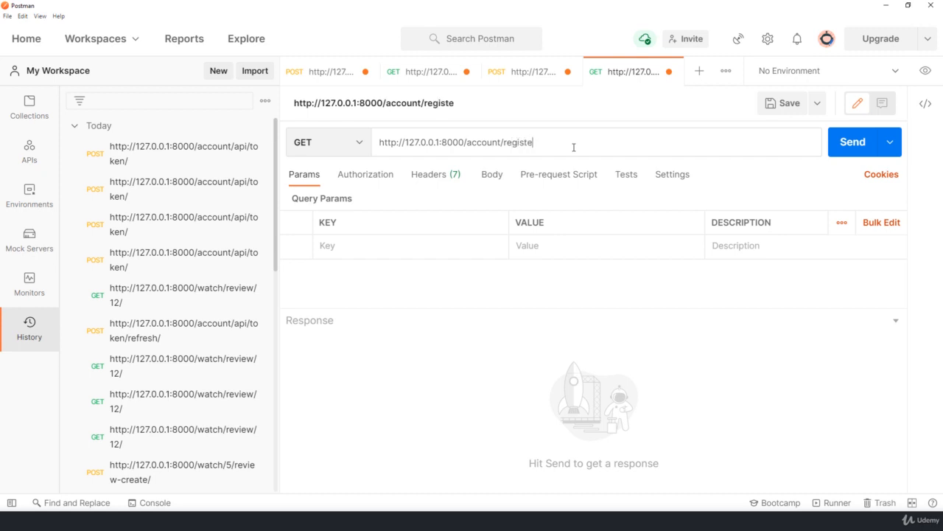
type("r")
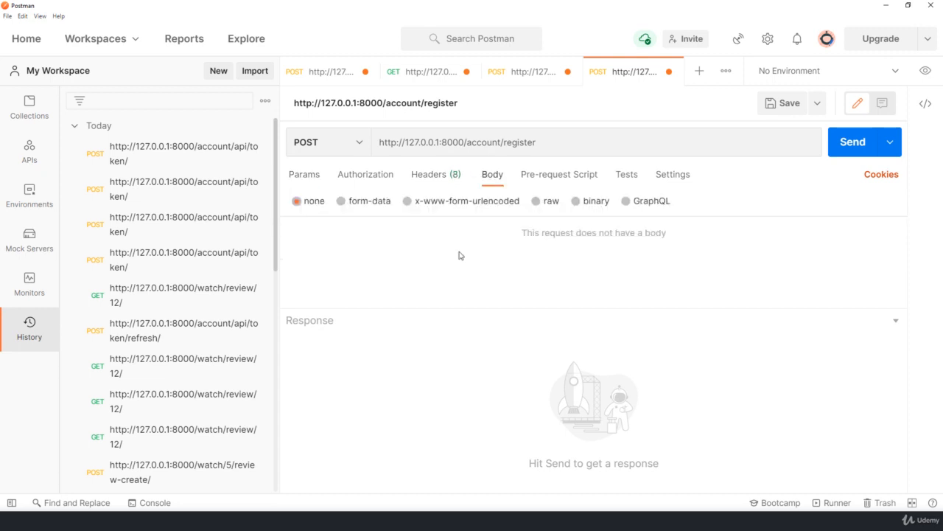
mouse_move(341, 202)
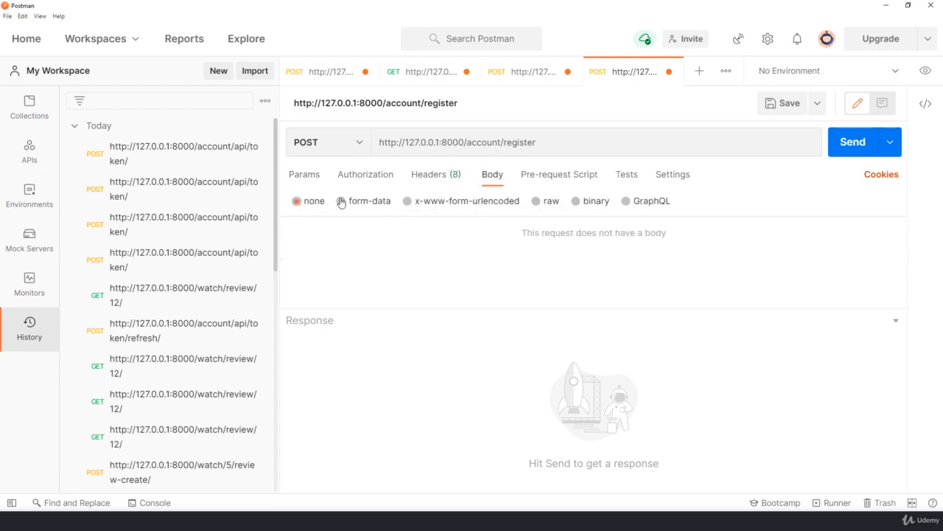
left_click(344, 200)
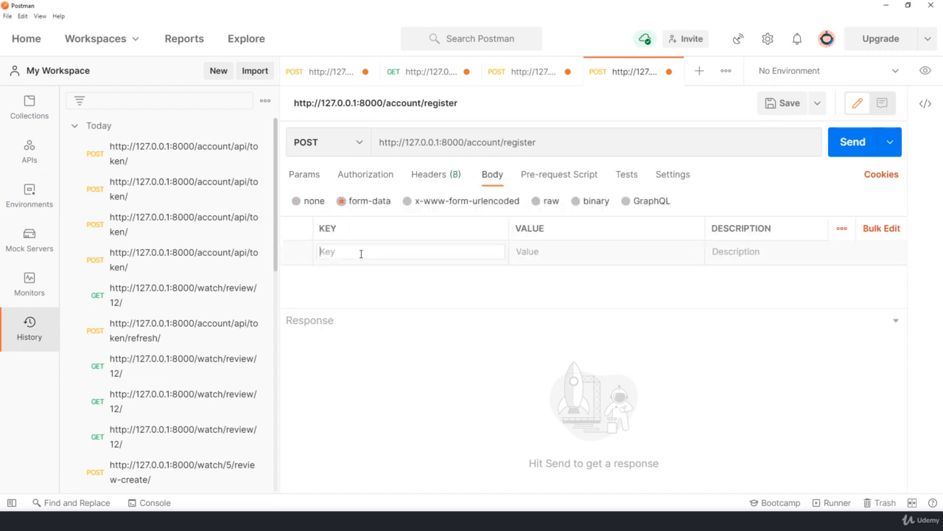
type("usernam")
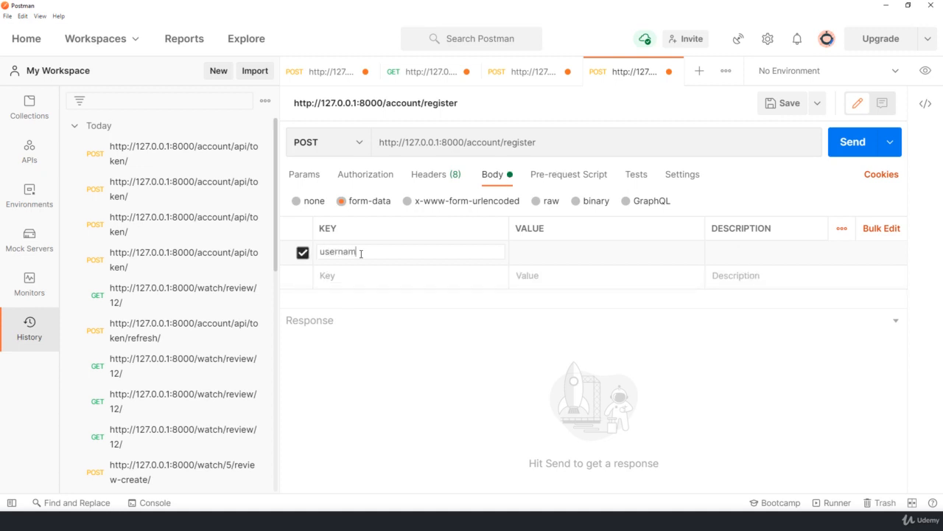
type("e")
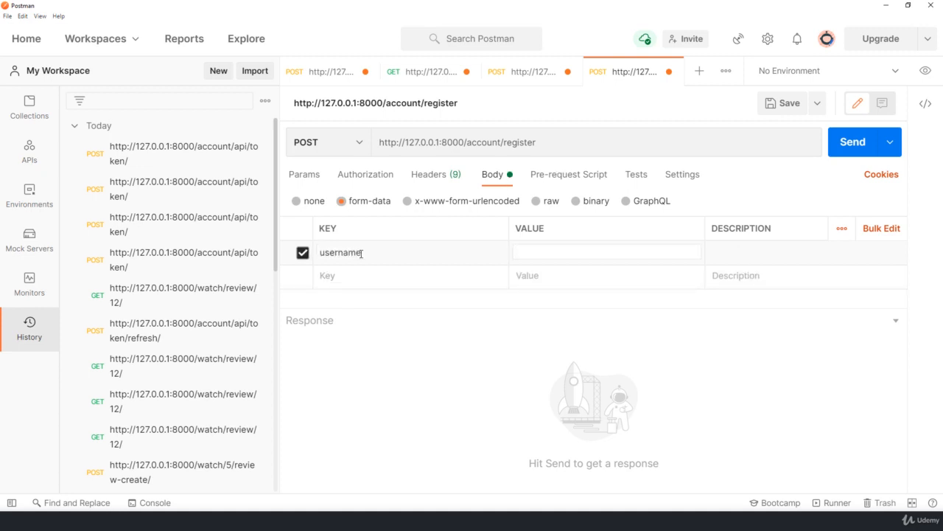
type("example7")
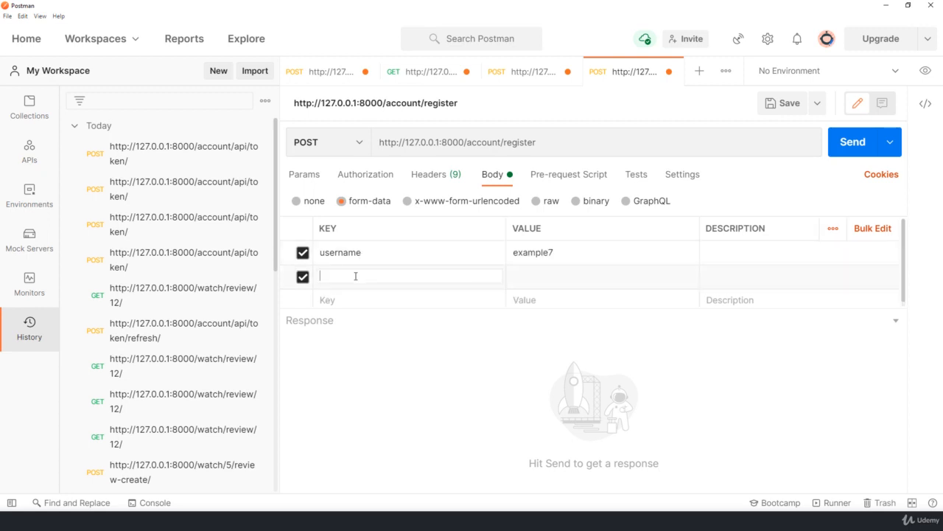
type("email")
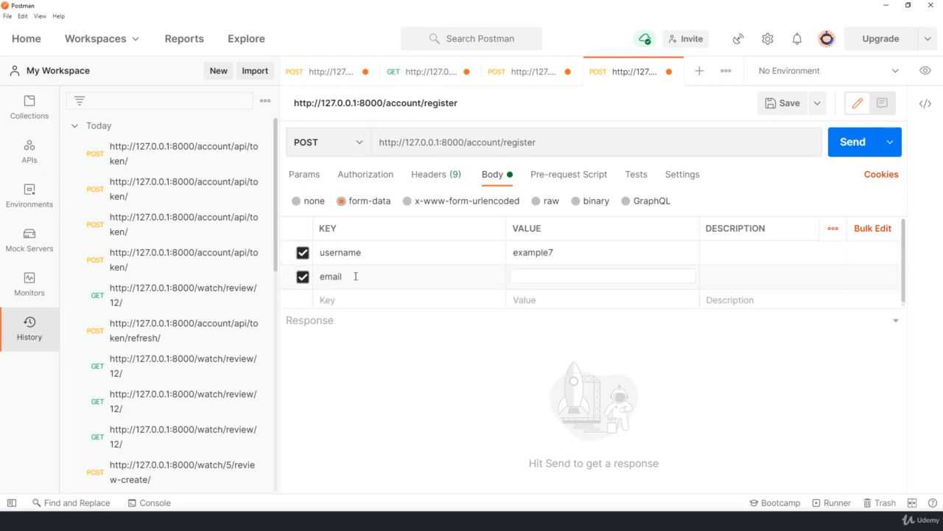
type("example7@")
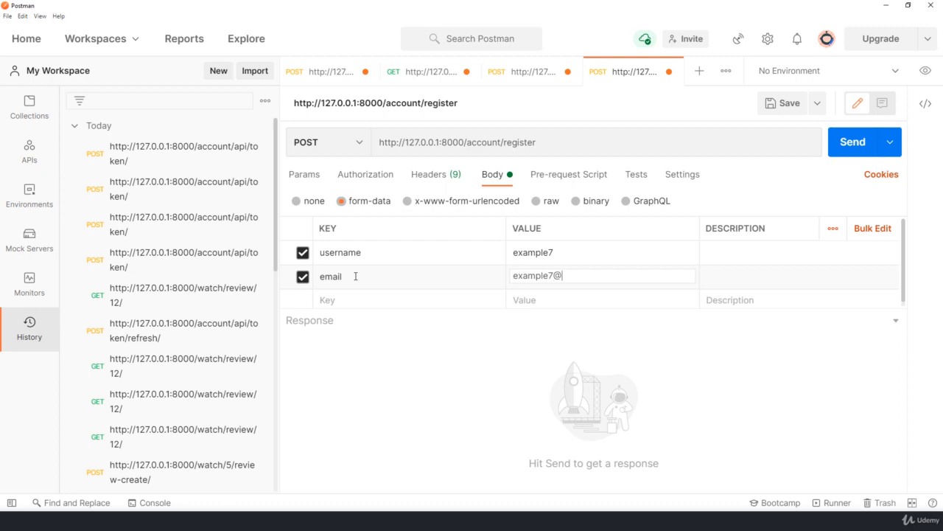
type("xyz.com")
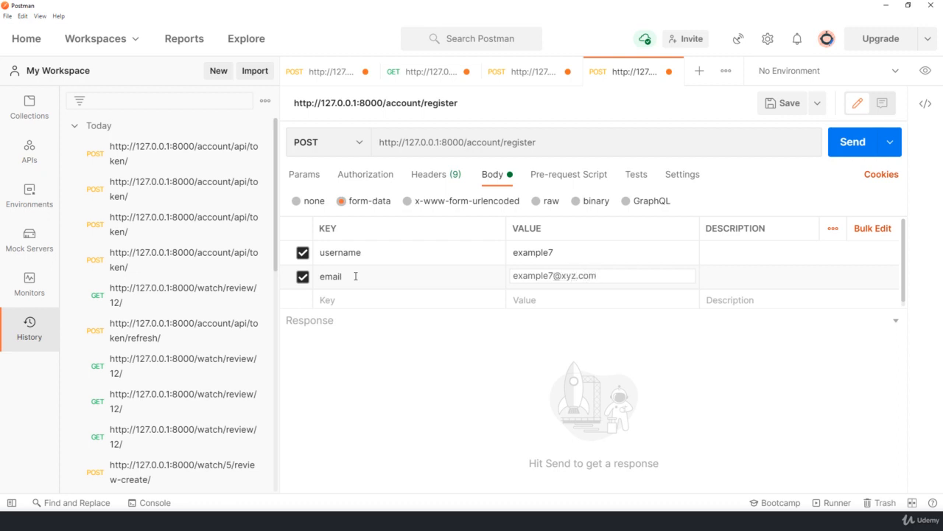
type("password")
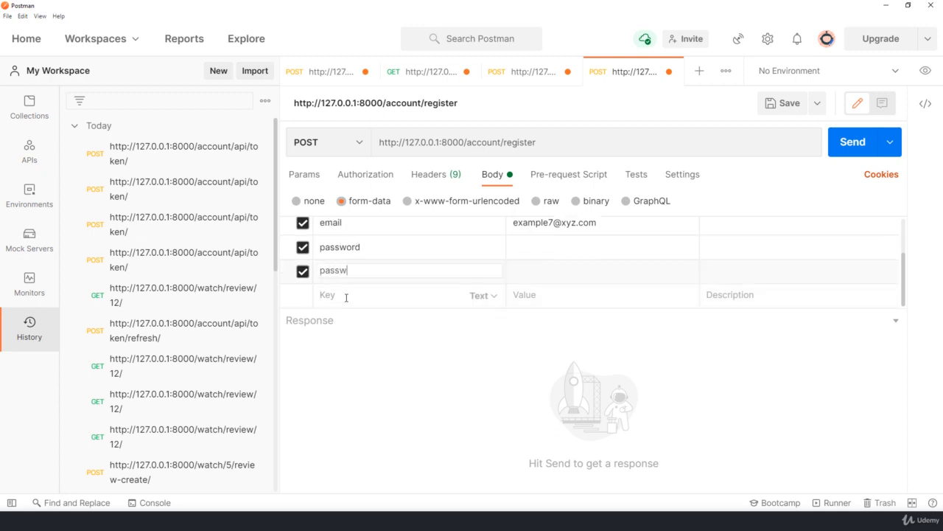
type("ord2")
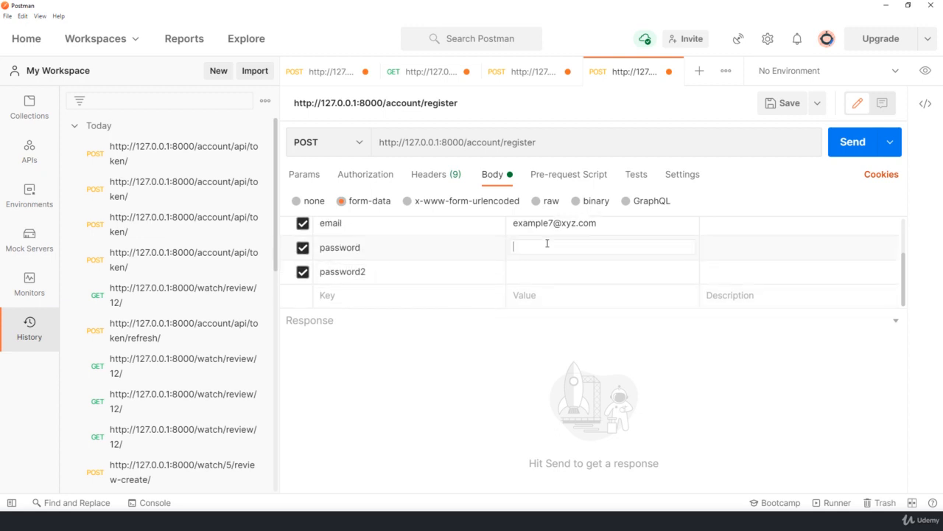
type("Password@12")
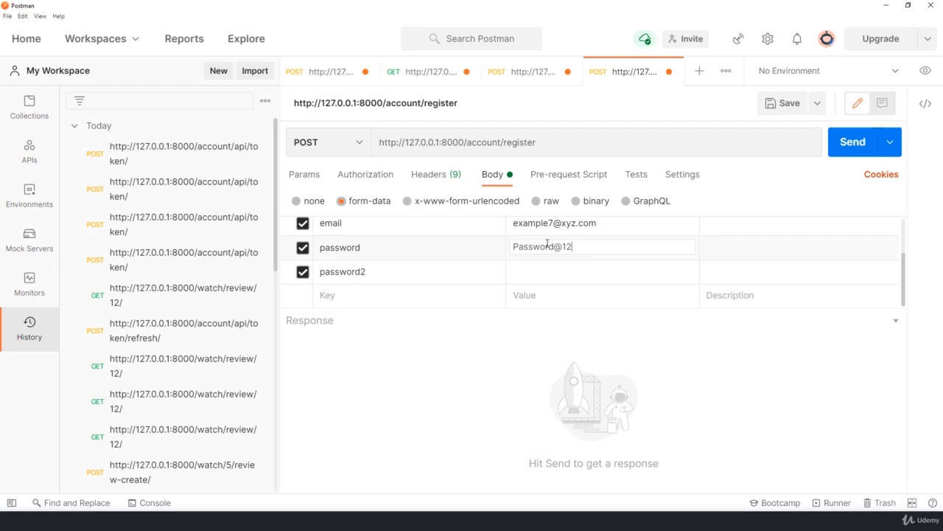
type("Password@123")
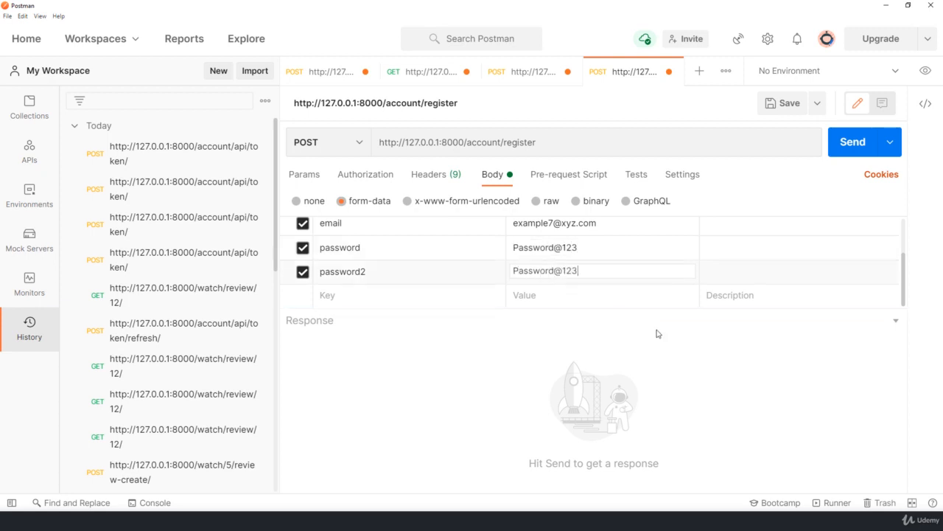
left_click(853, 142)
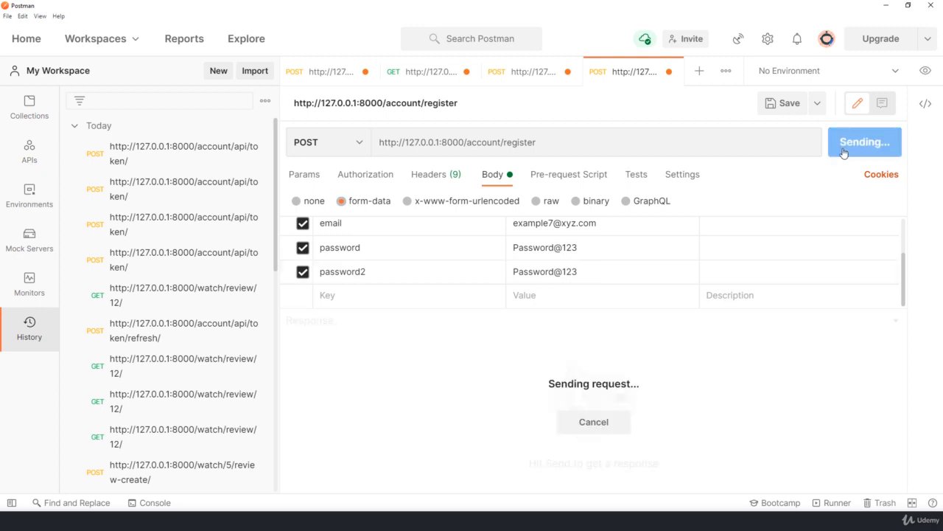
Step: Add a trailing slash to the register URL, resend, and show the response as Pretty JSON
left_click(865, 141)
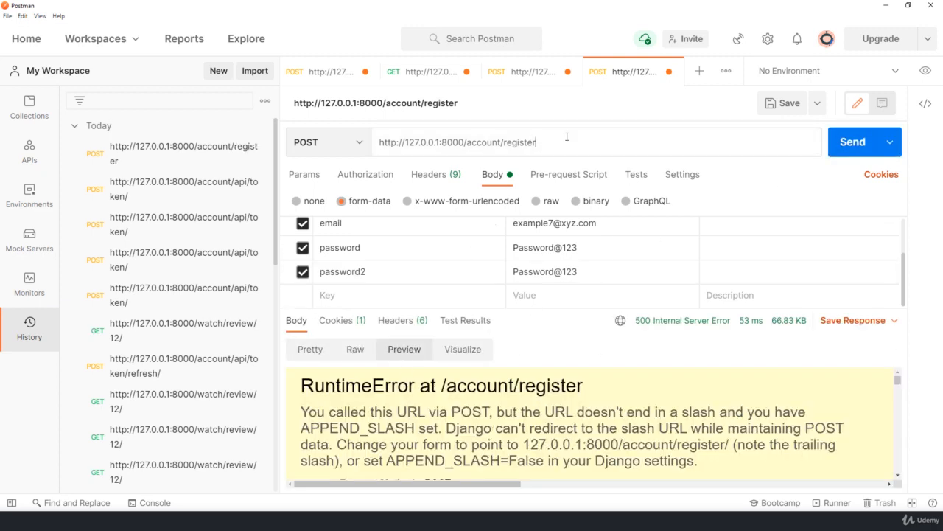
type("/")
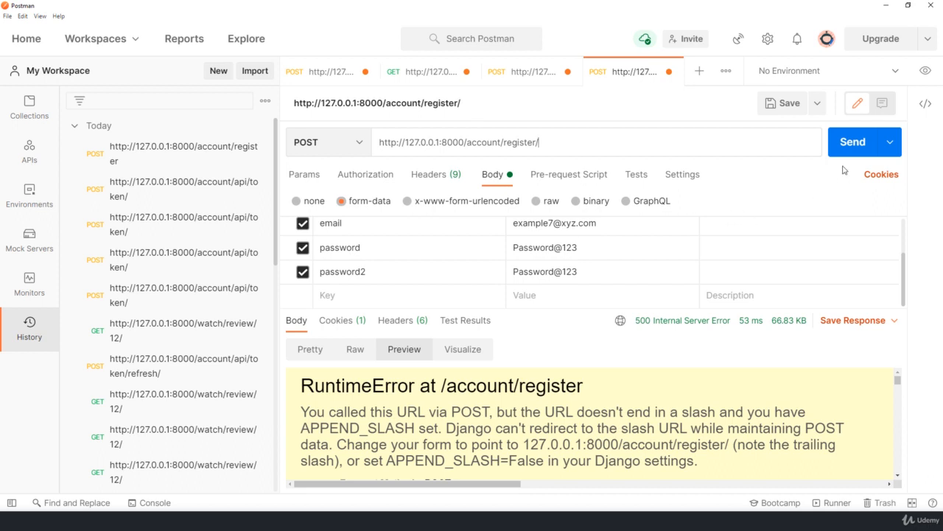
left_click(852, 141)
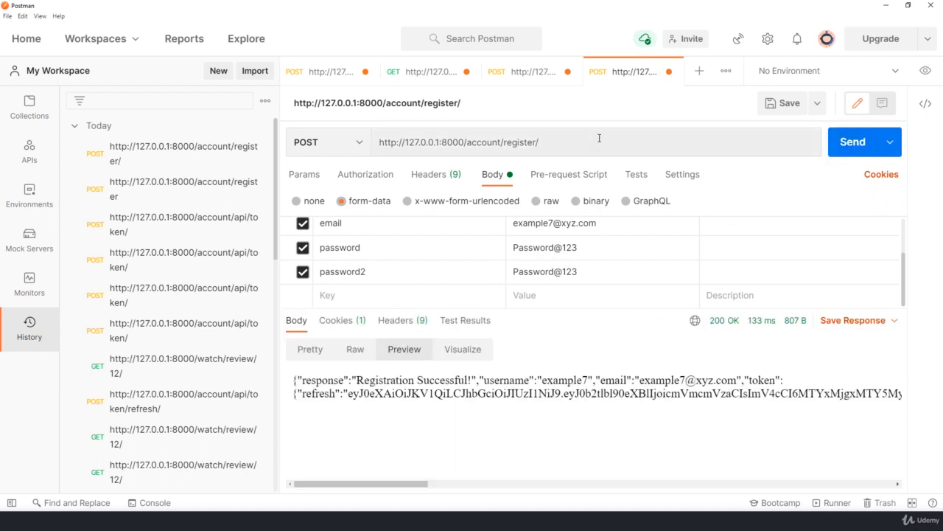
left_click(538, 142)
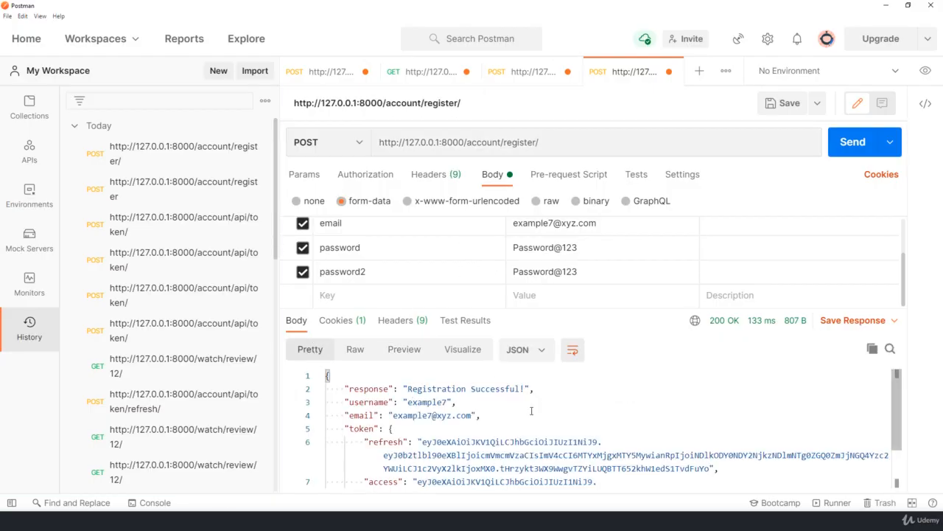
Step: Review the registration tokens, then view example1's token response with refresh and access tokens
scroll("down", 3)
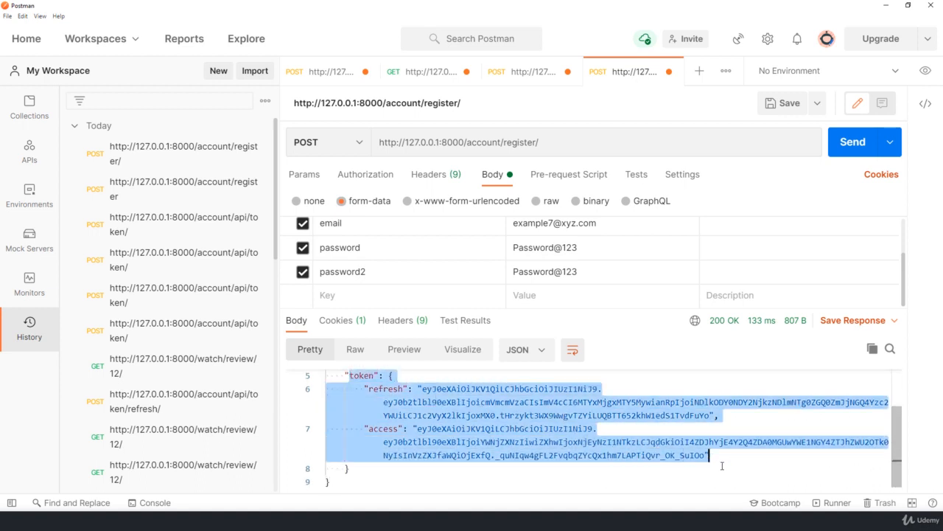
scroll("up", 3)
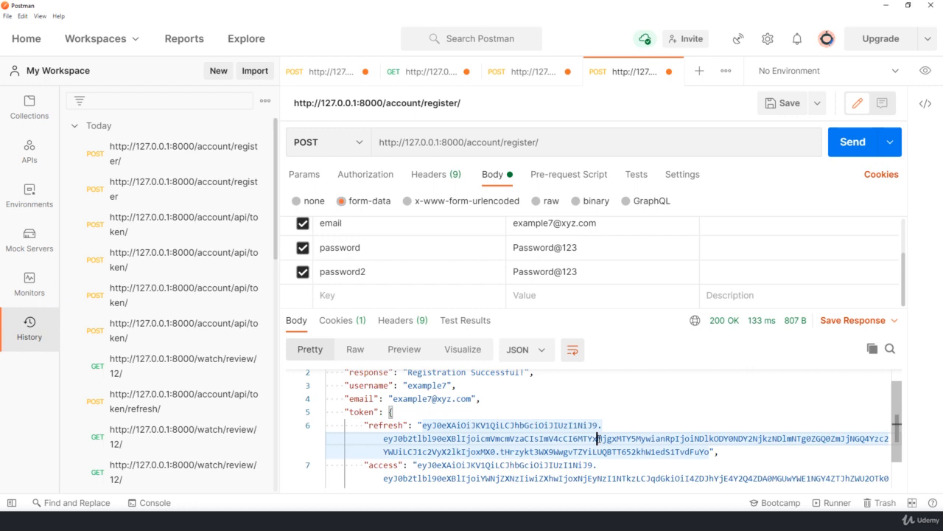
scroll("up", 3)
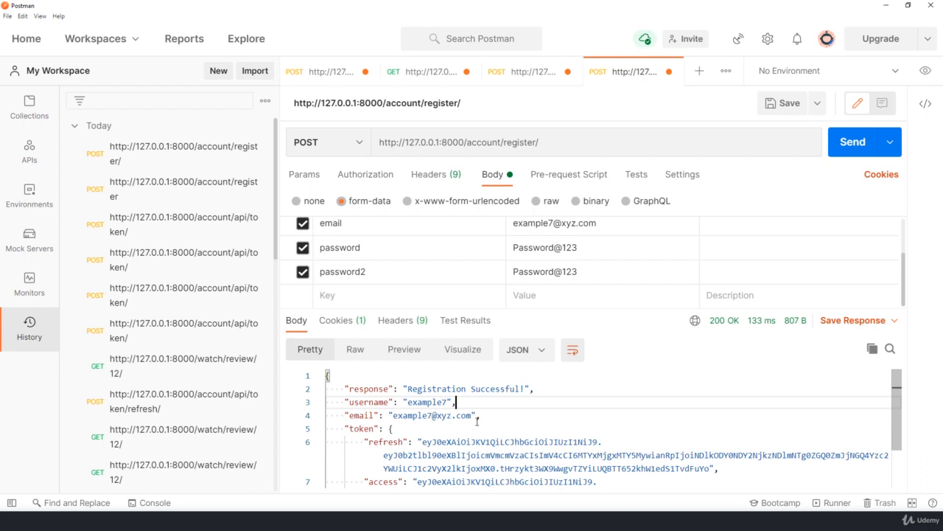
scroll("down", 3)
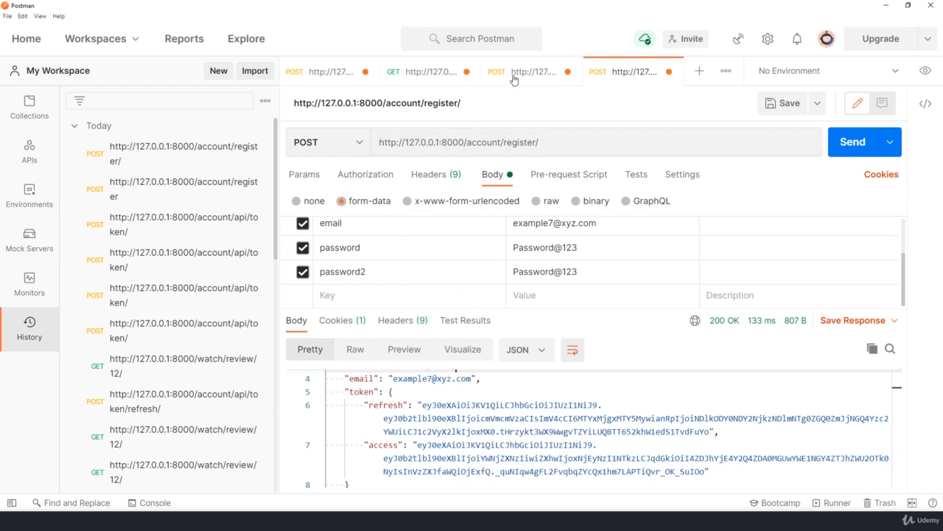
left_click(531, 71)
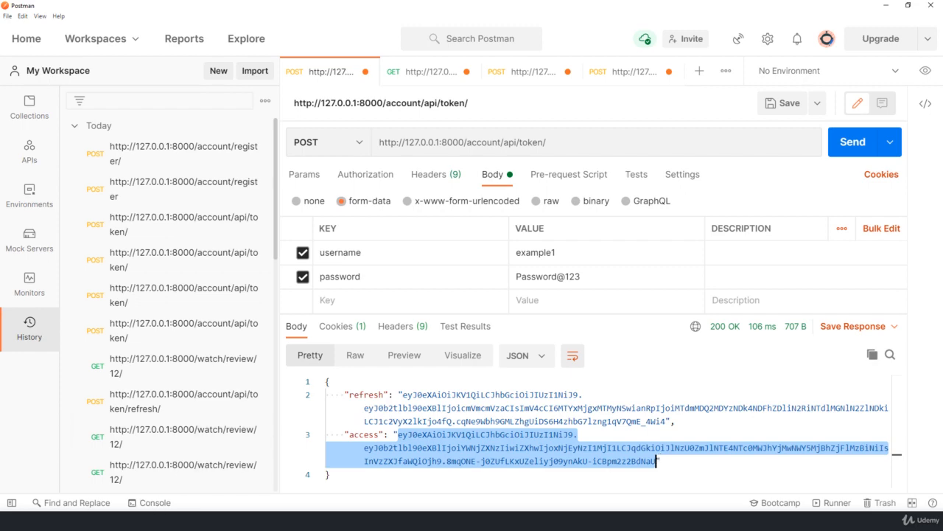
left_click(179, 8)
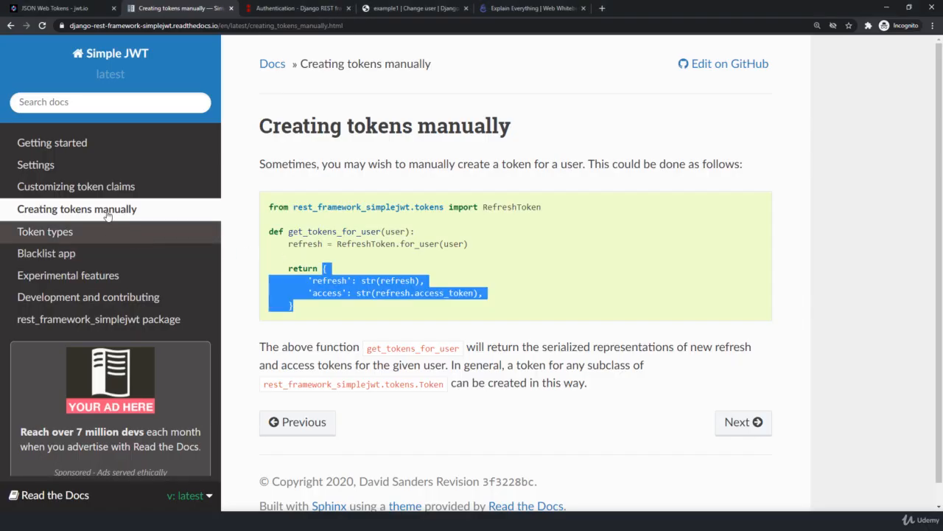
Step: Read ACCESS_TOKEN_LIFETIME on the Settings page and highlight the sample's default lifetime lines
left_click(35, 164)
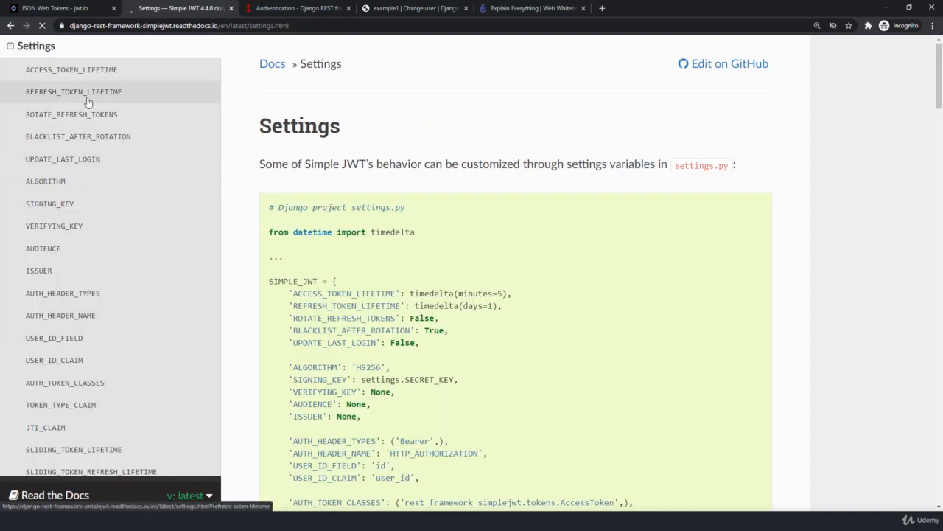
left_click(71, 69)
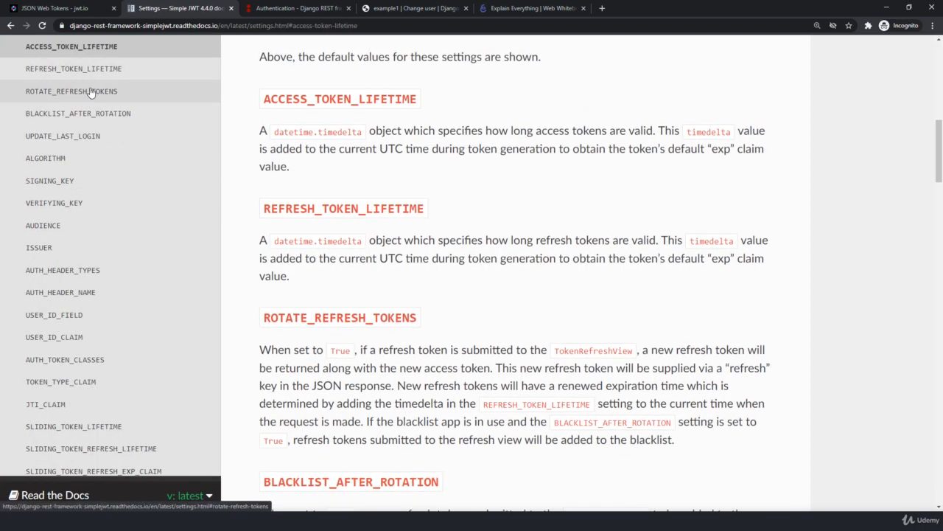
mouse_move(457, 197)
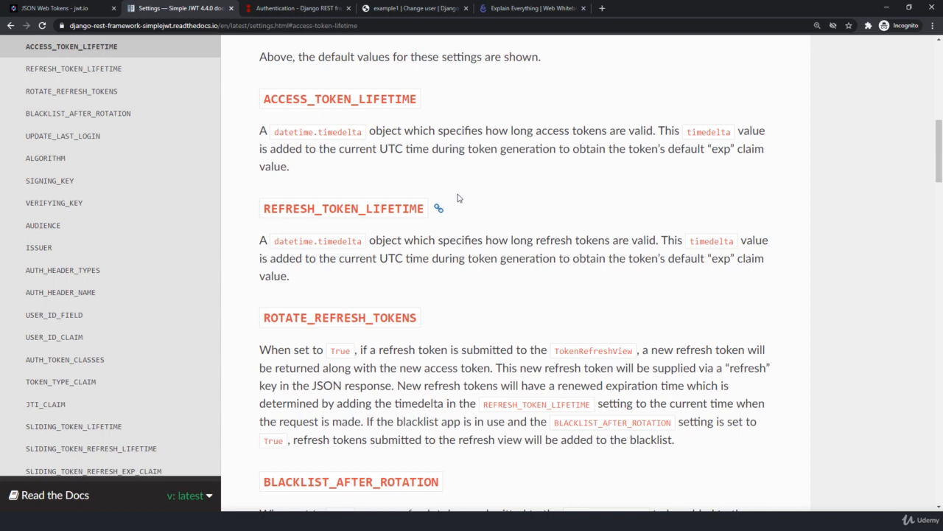
scroll("up", 3)
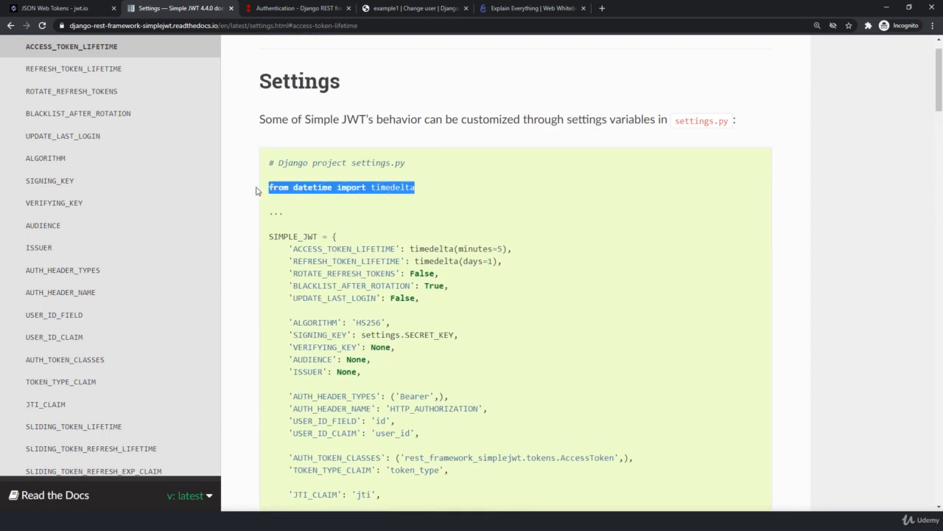
left_click(294, 248)
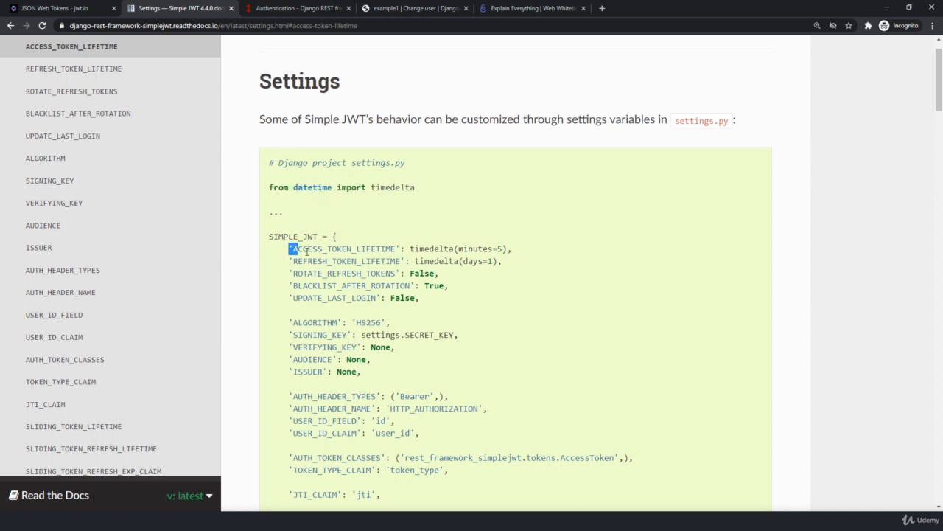
left_click_drag(291, 248, 502, 260)
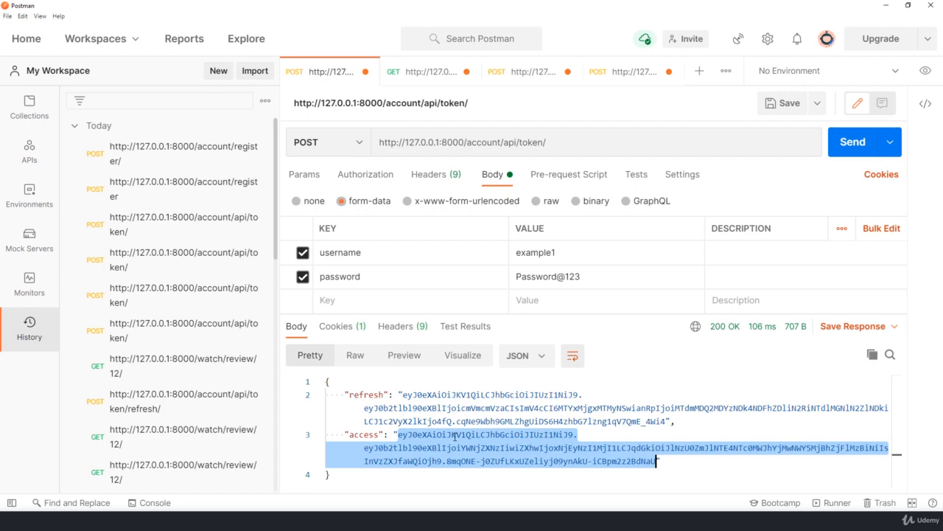
mouse_move(595, 156)
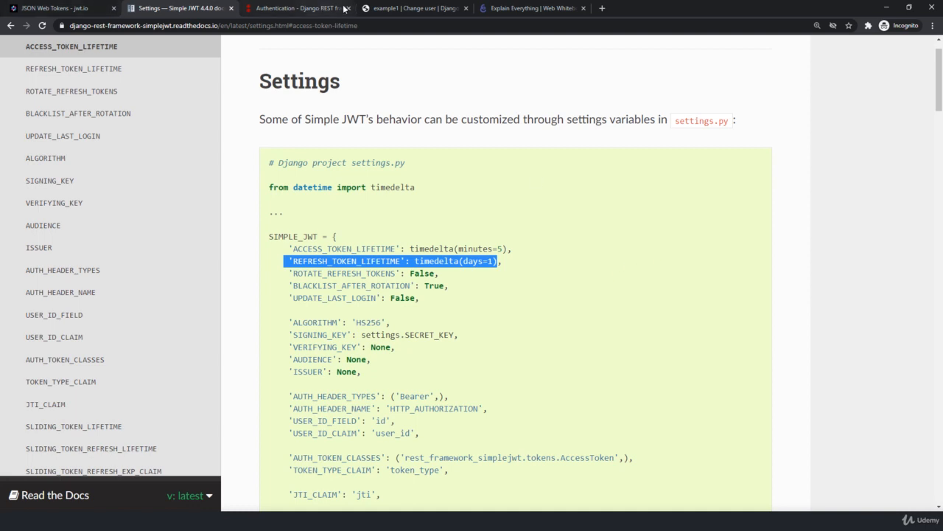
Step: Check the Django admin token list and example1's token, then open the users list
left_click(415, 8)
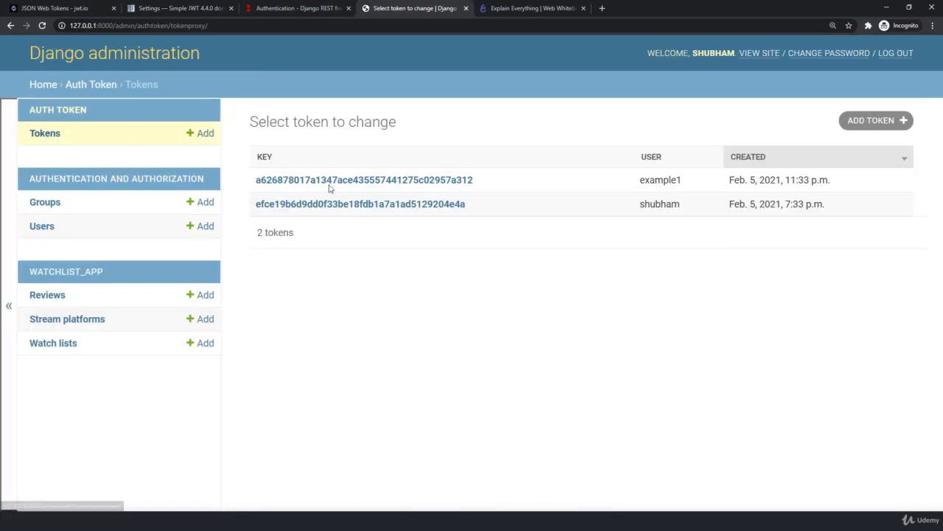
mouse_move(551, 238)
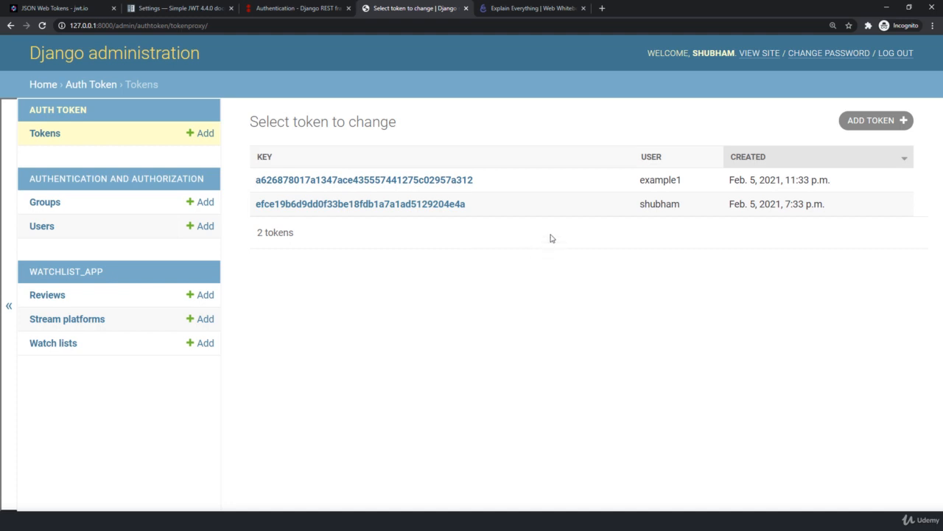
left_click(358, 180)
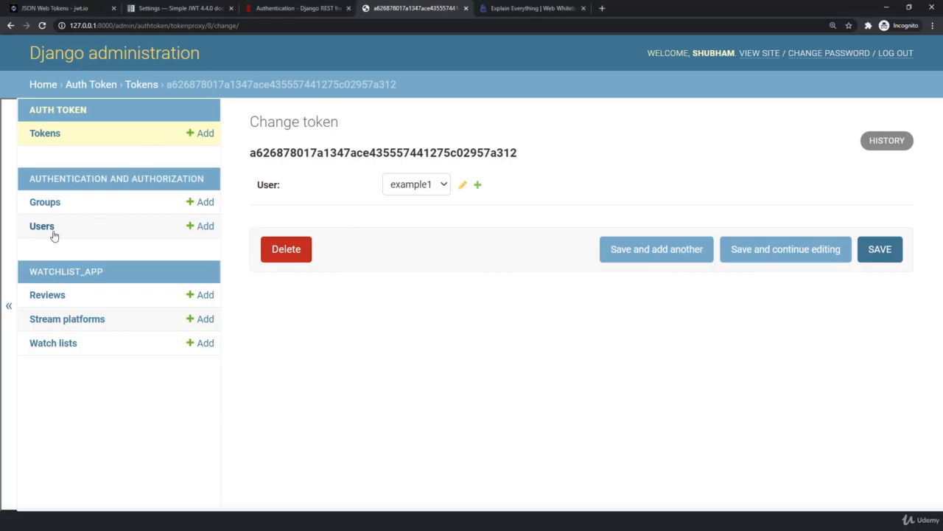
left_click(42, 225)
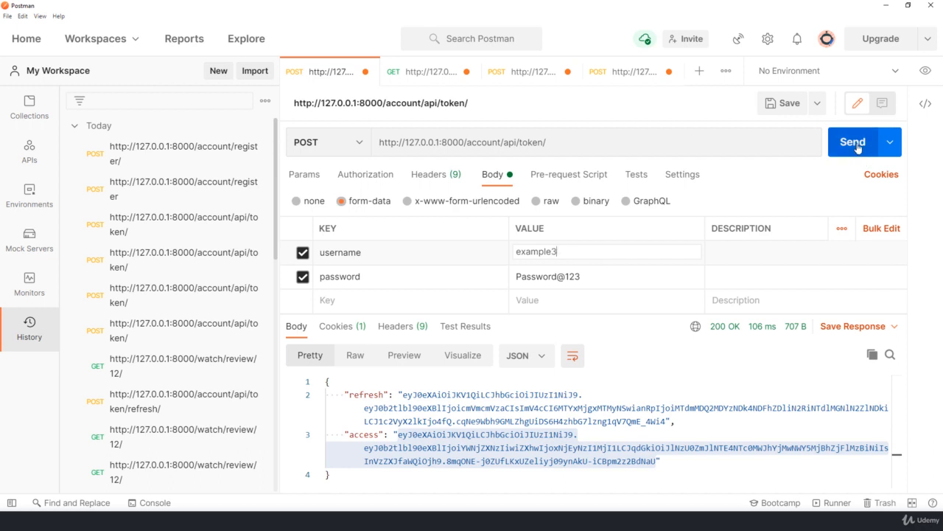
Step: Request a new token pair for example3 and view the api/token/refresh response
left_click(853, 141)
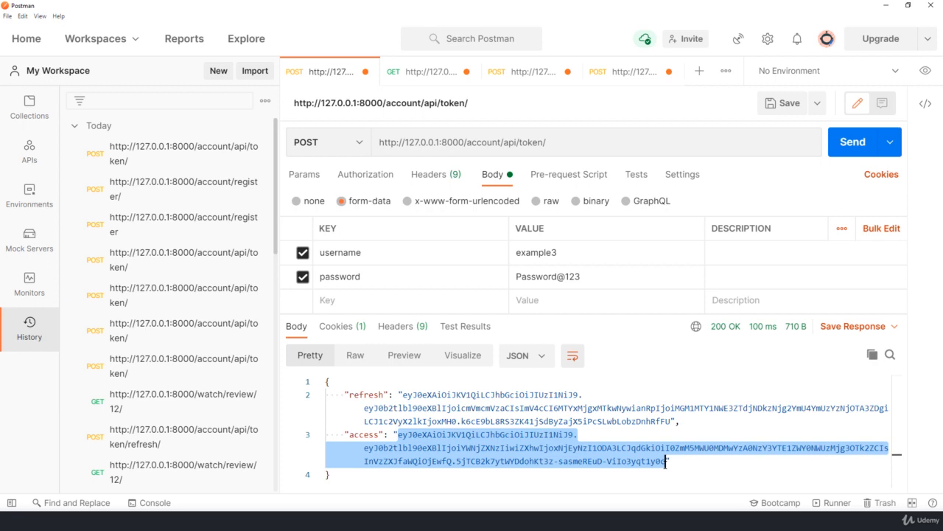
left_click(531, 71)
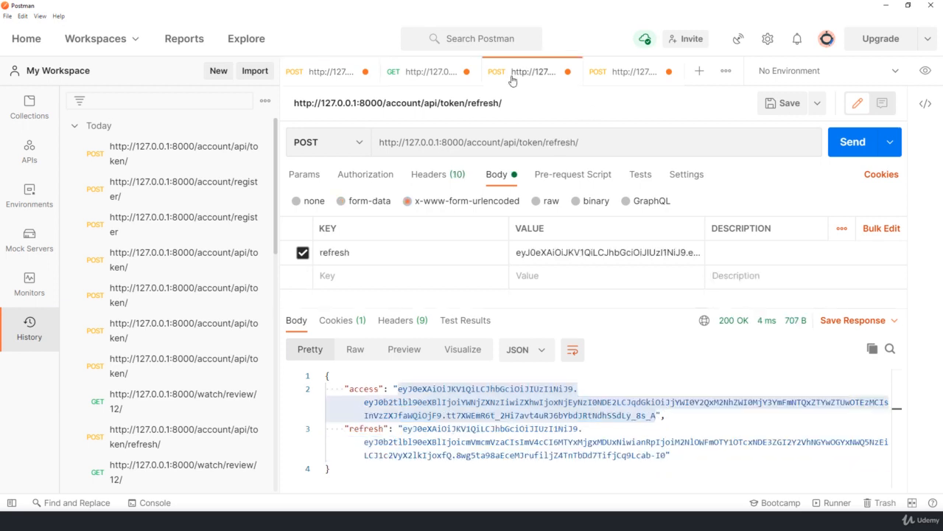
left_click(428, 72)
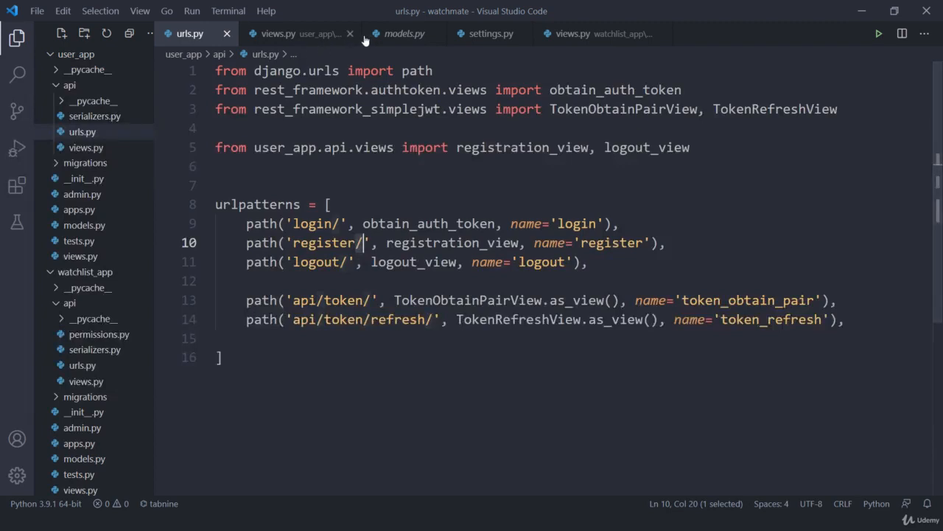
Step: Open user_app's views.py and scroll down to the logout view
left_click(278, 33)
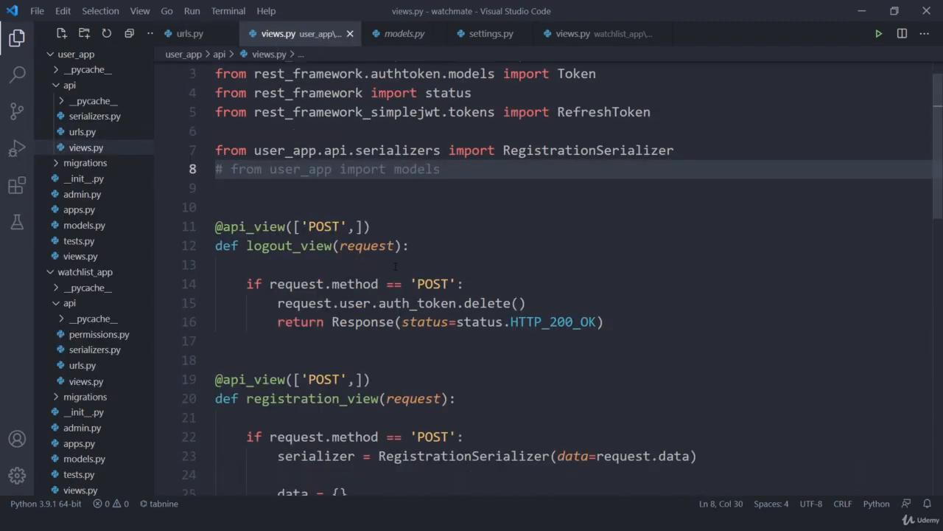
scroll("down", 3)
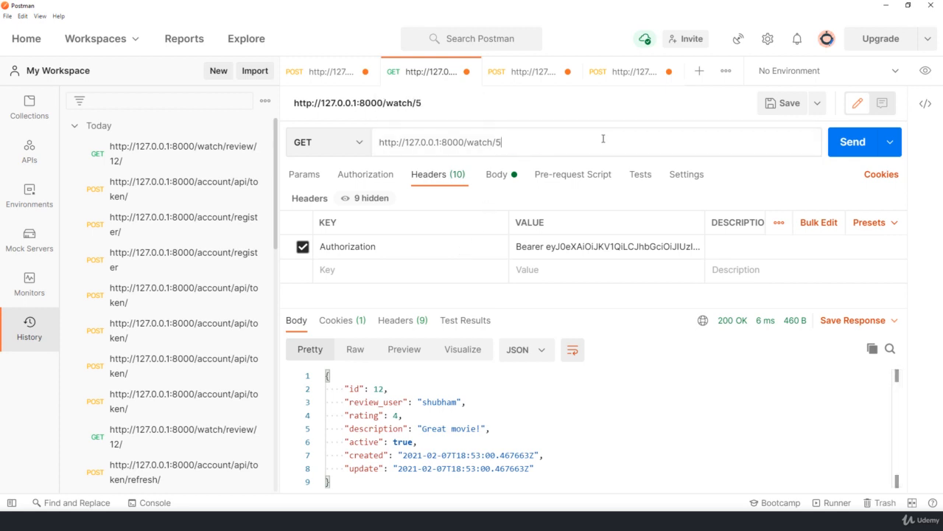
Step: Fetch watch/5/reviews, then disable and re-enable the Authorization header to compare 401 and 200
type("/revie")
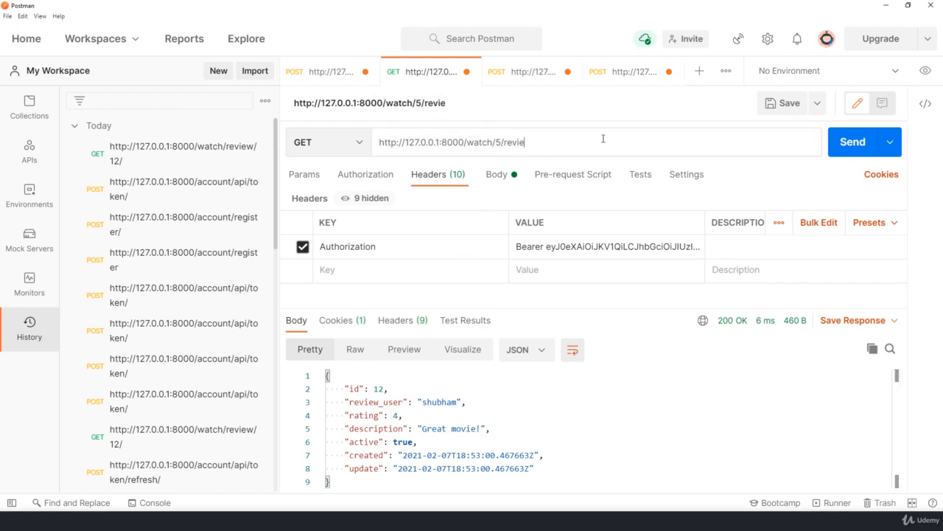
left_click(853, 141)
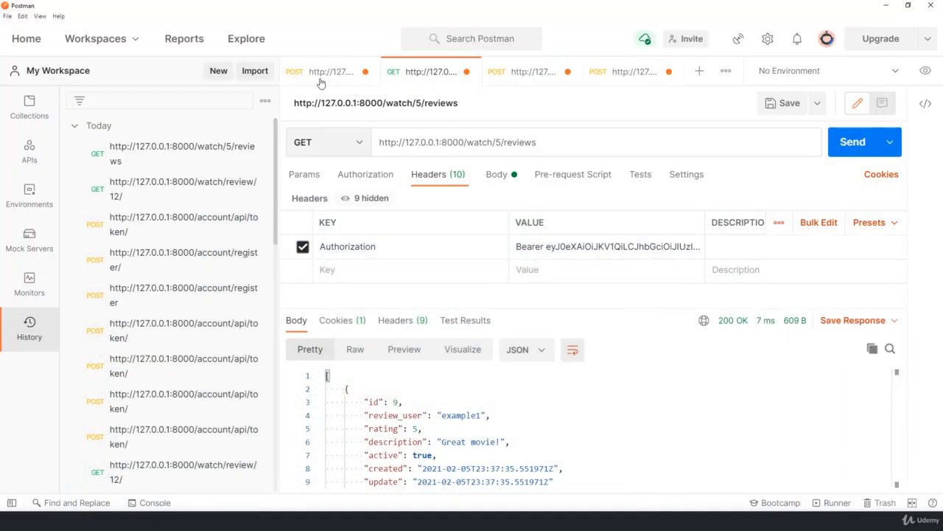
left_click(324, 72)
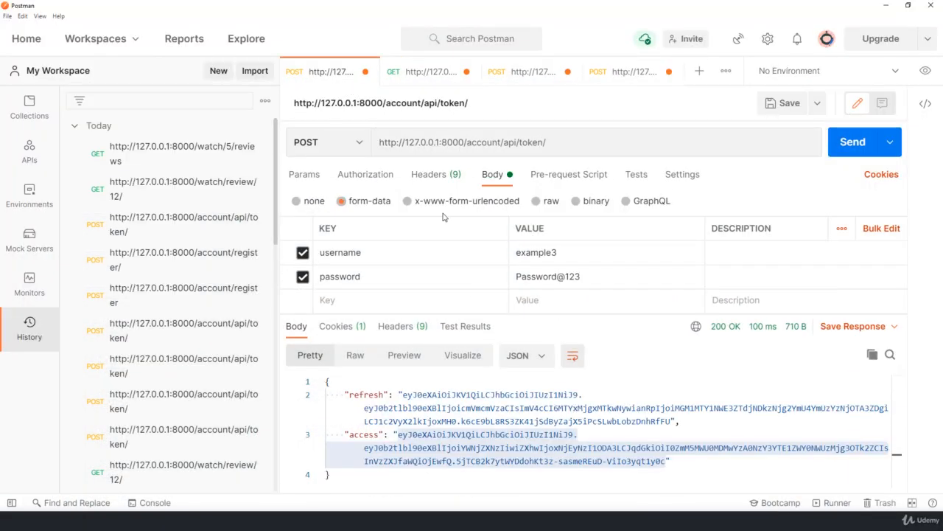
left_click(428, 72)
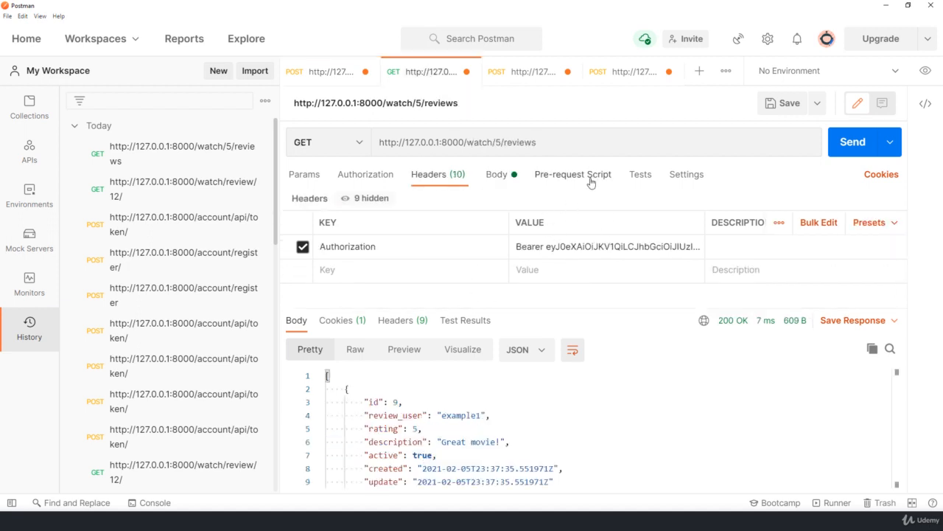
left_click(303, 247)
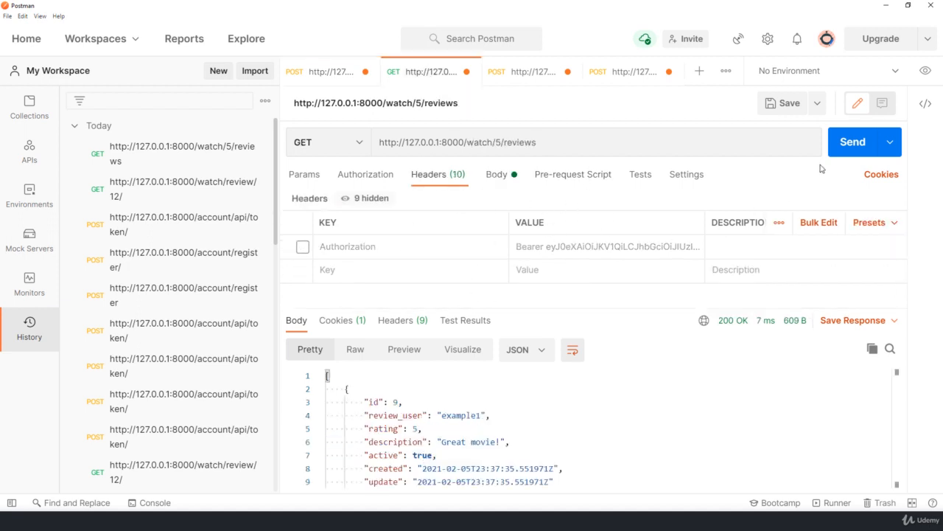
left_click(302, 246)
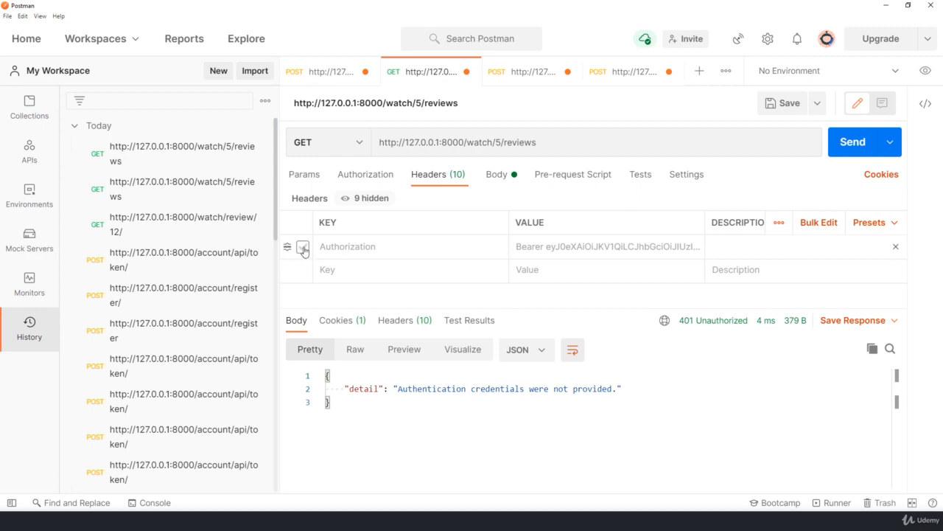
left_click(303, 246)
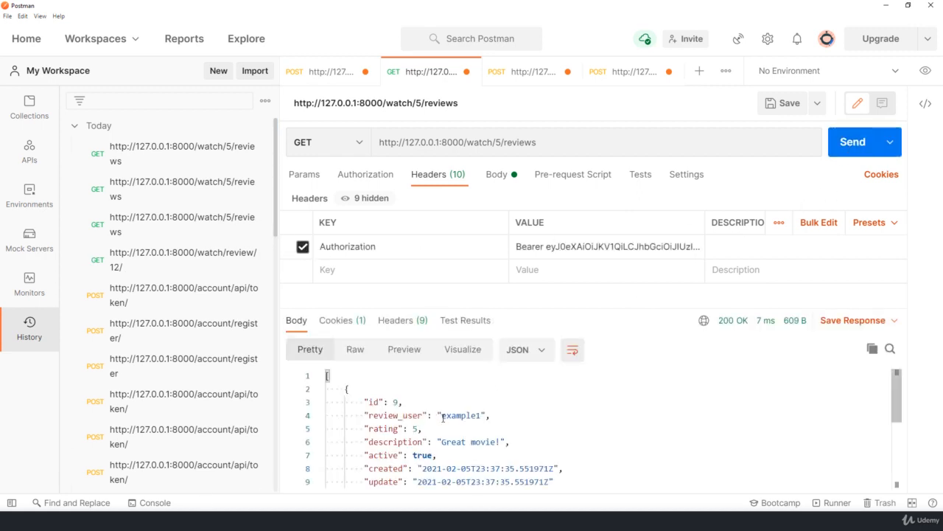
Step: Open the example3 user in Django admin and delete it
left_click(329, 71)
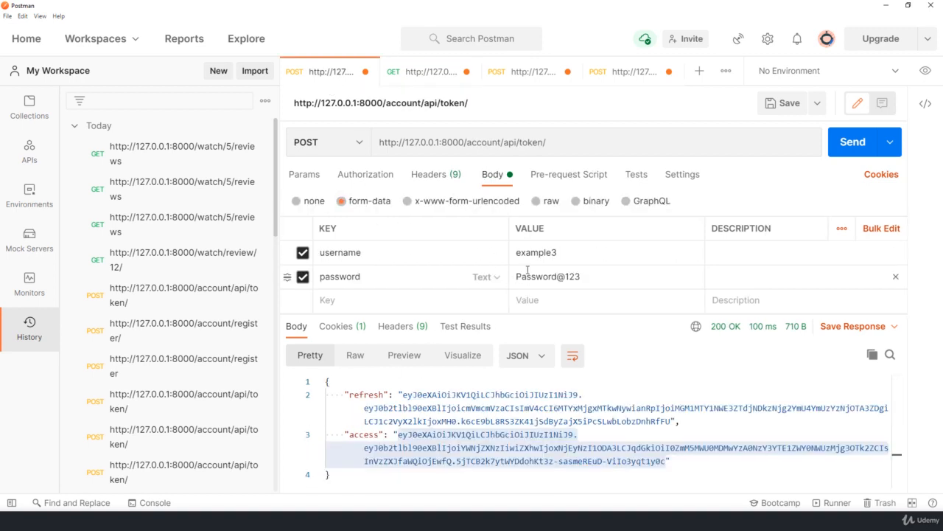
left_click(428, 72)
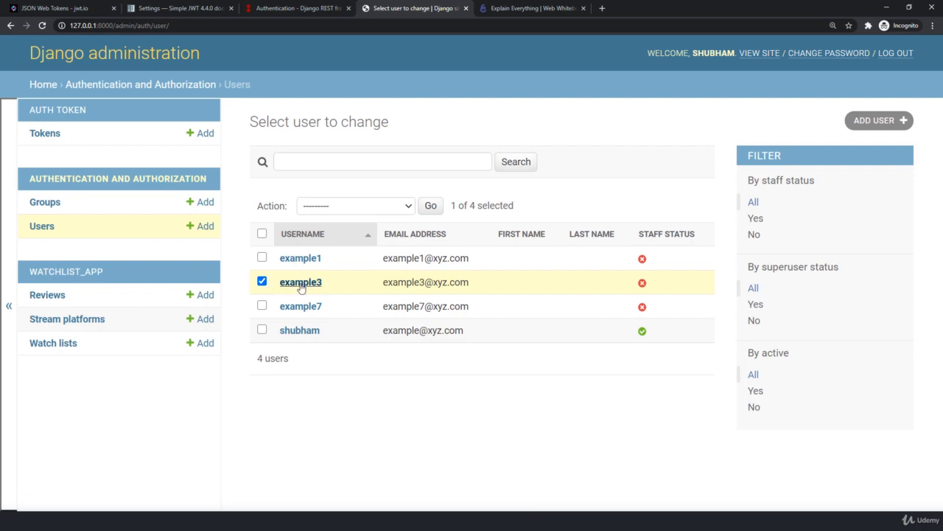
left_click(300, 282)
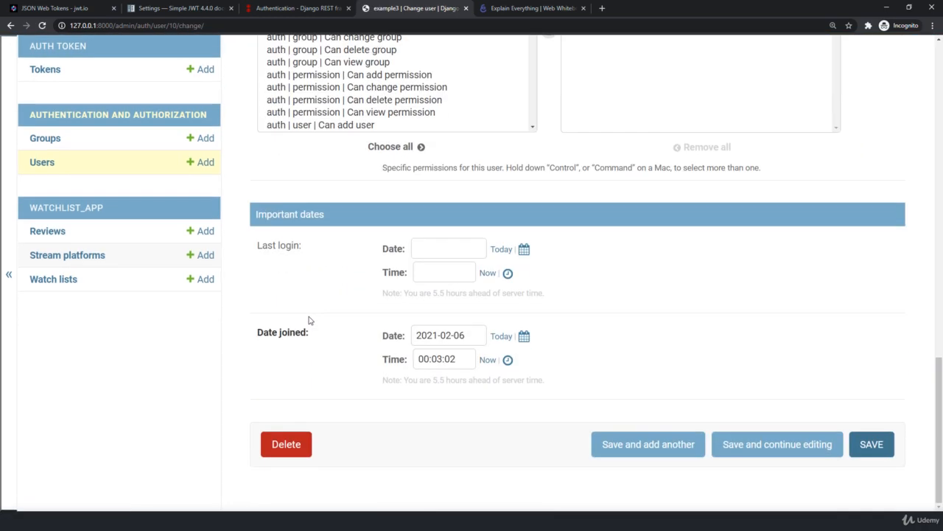
left_click(286, 444)
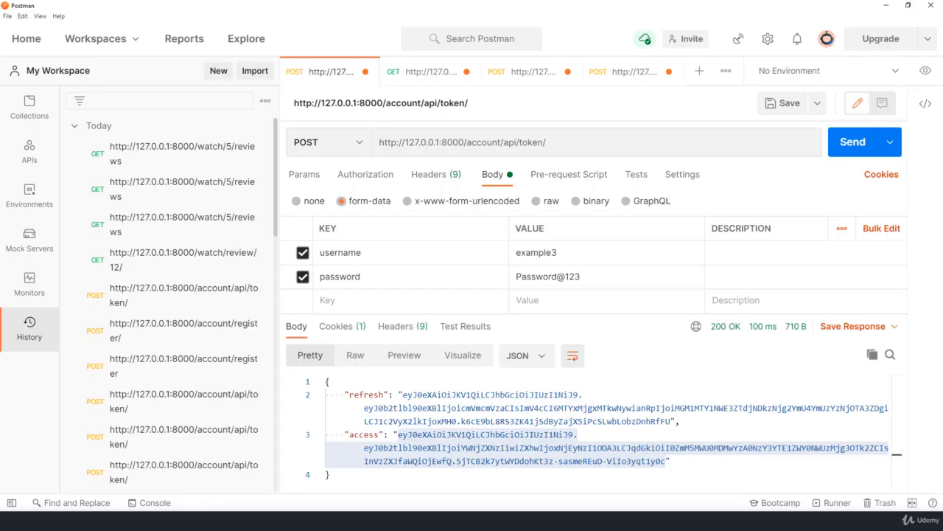
Step: Resend example3's token request, getting 'No active account found', then resend the reviews request
left_click(854, 142)
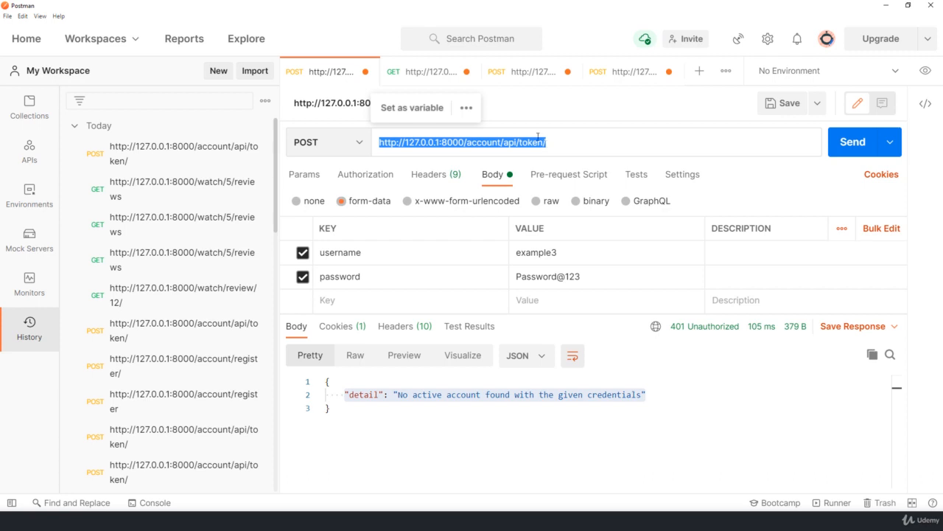
left_click(427, 72)
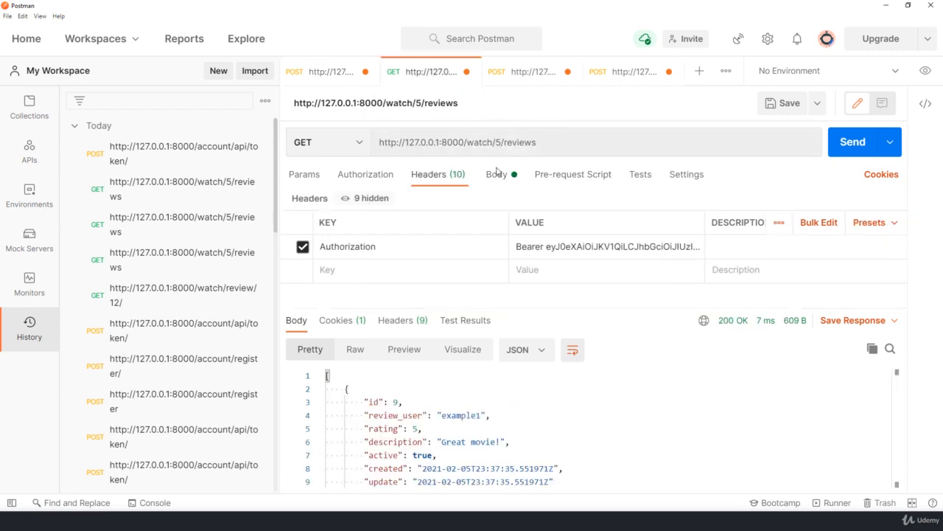
mouse_move(618, 246)
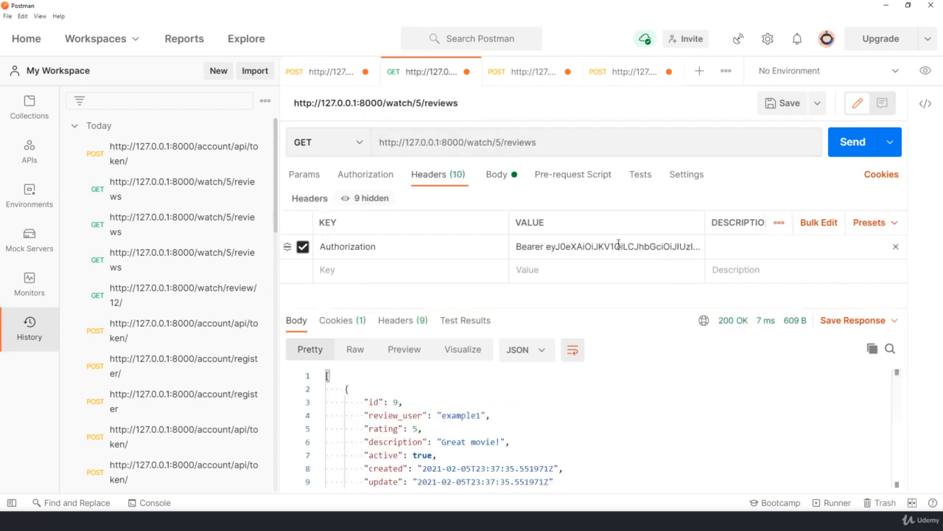
left_click(852, 141)
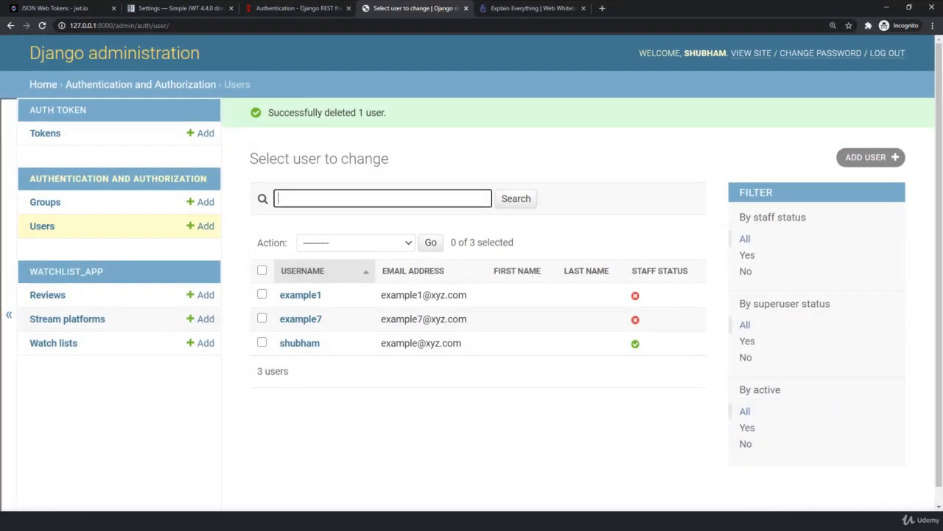
Step: Return to the Simple JWT Settings page and select the 'from datetime import timedelta' line
left_click(177, 8)
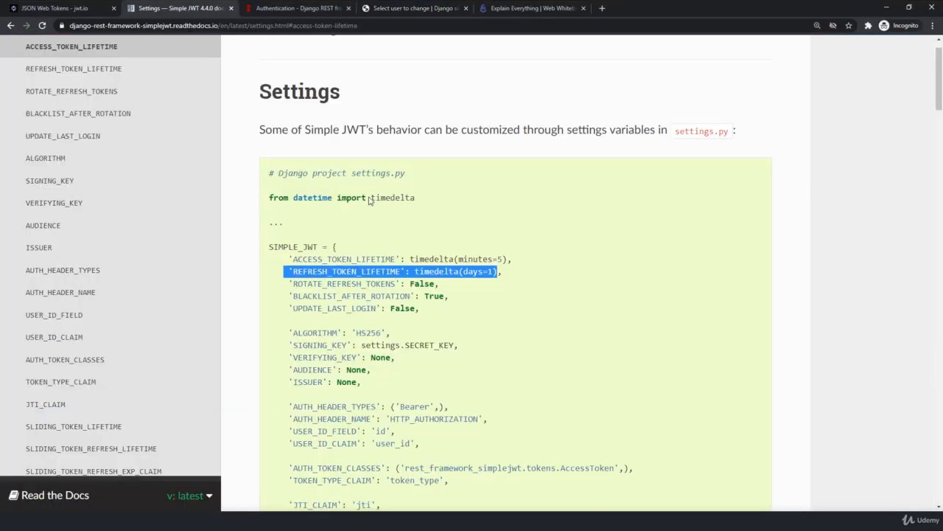
scroll("up", 3)
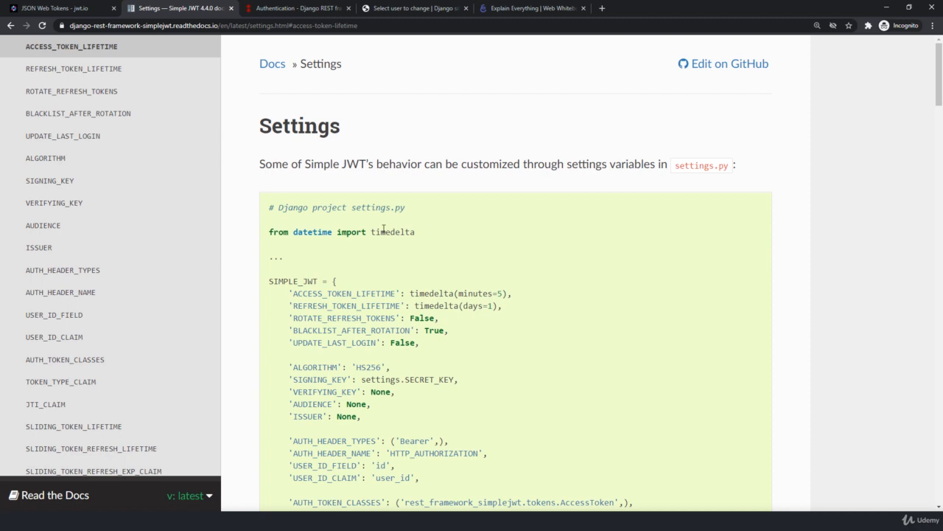
scroll("down", 3)
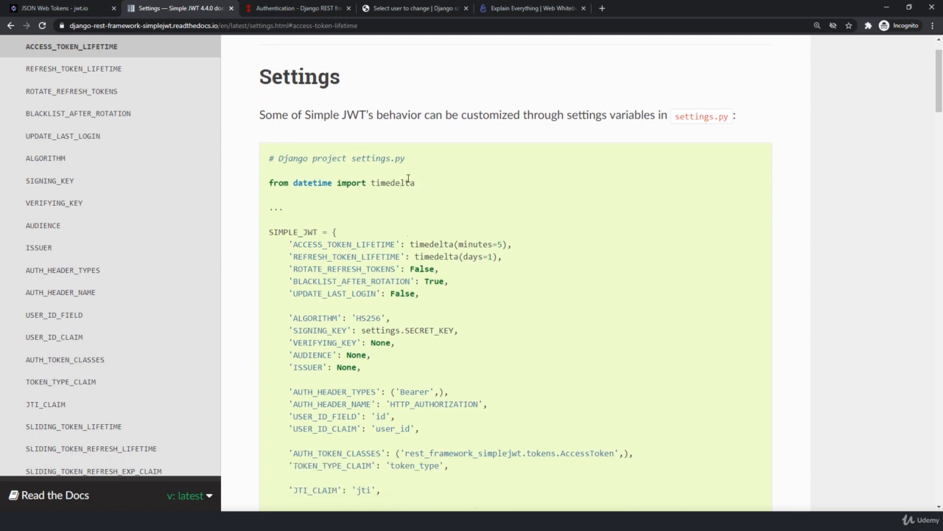
triple_click(342, 182)
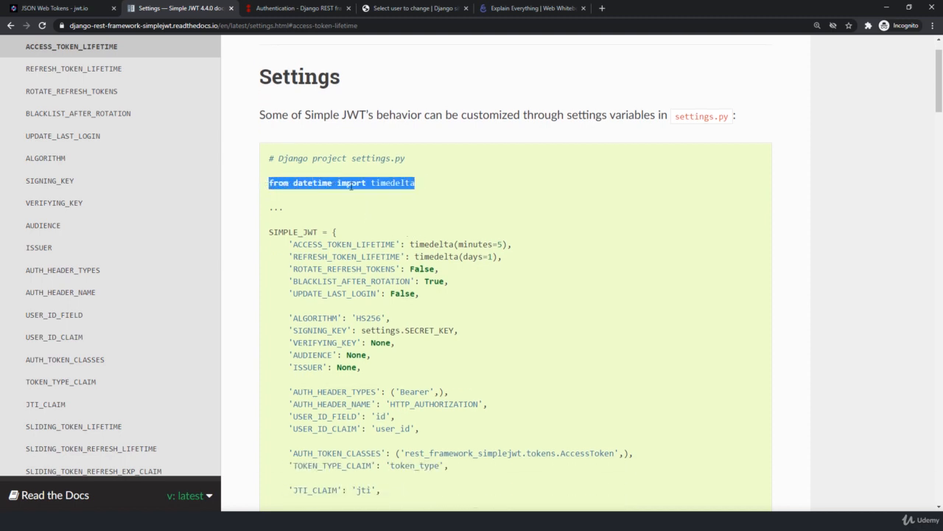